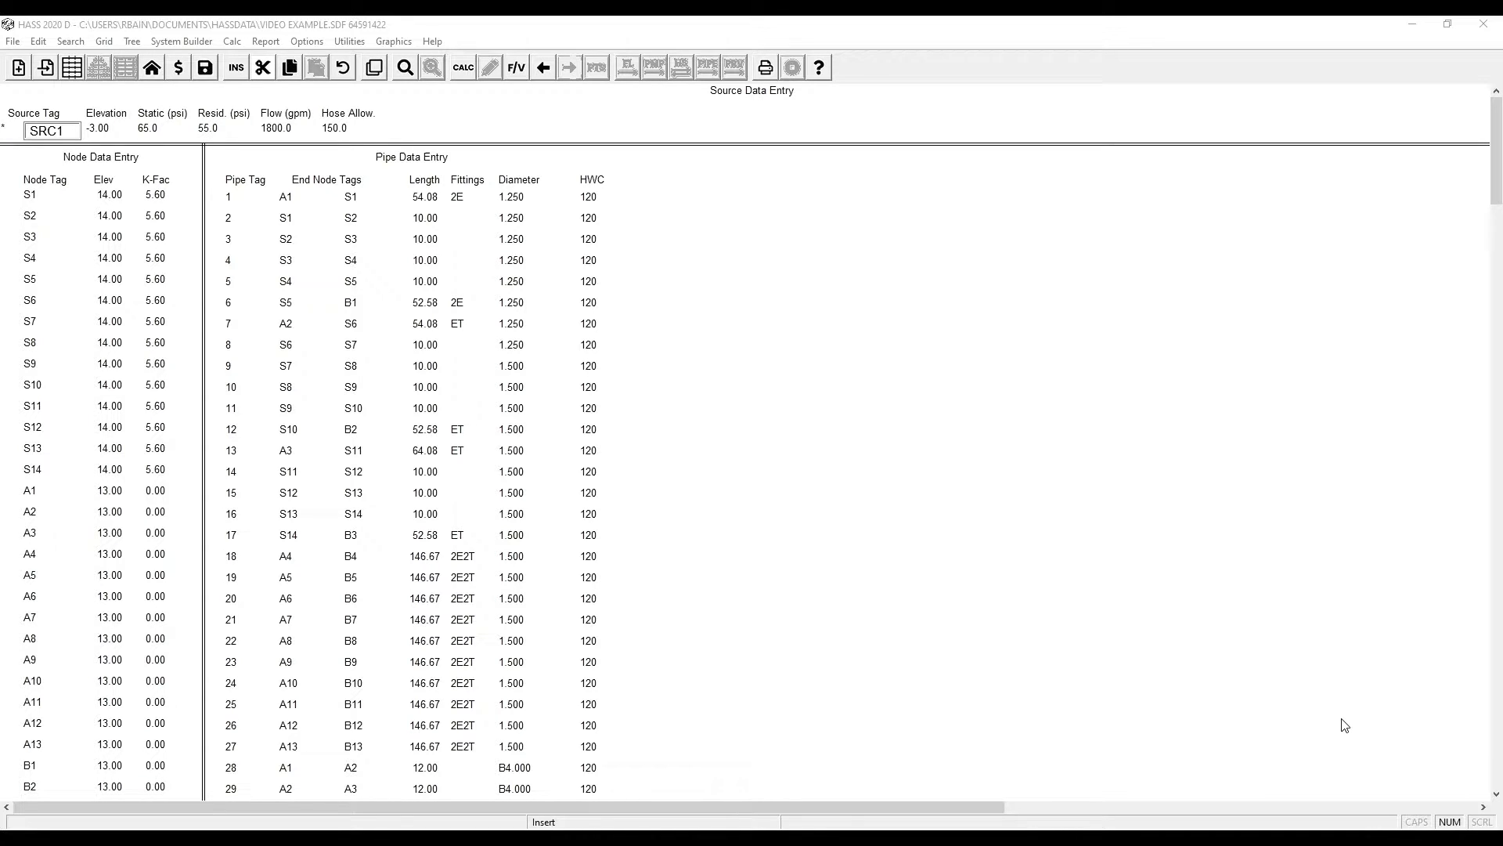
pyautogui.moveTo(1165, 573)
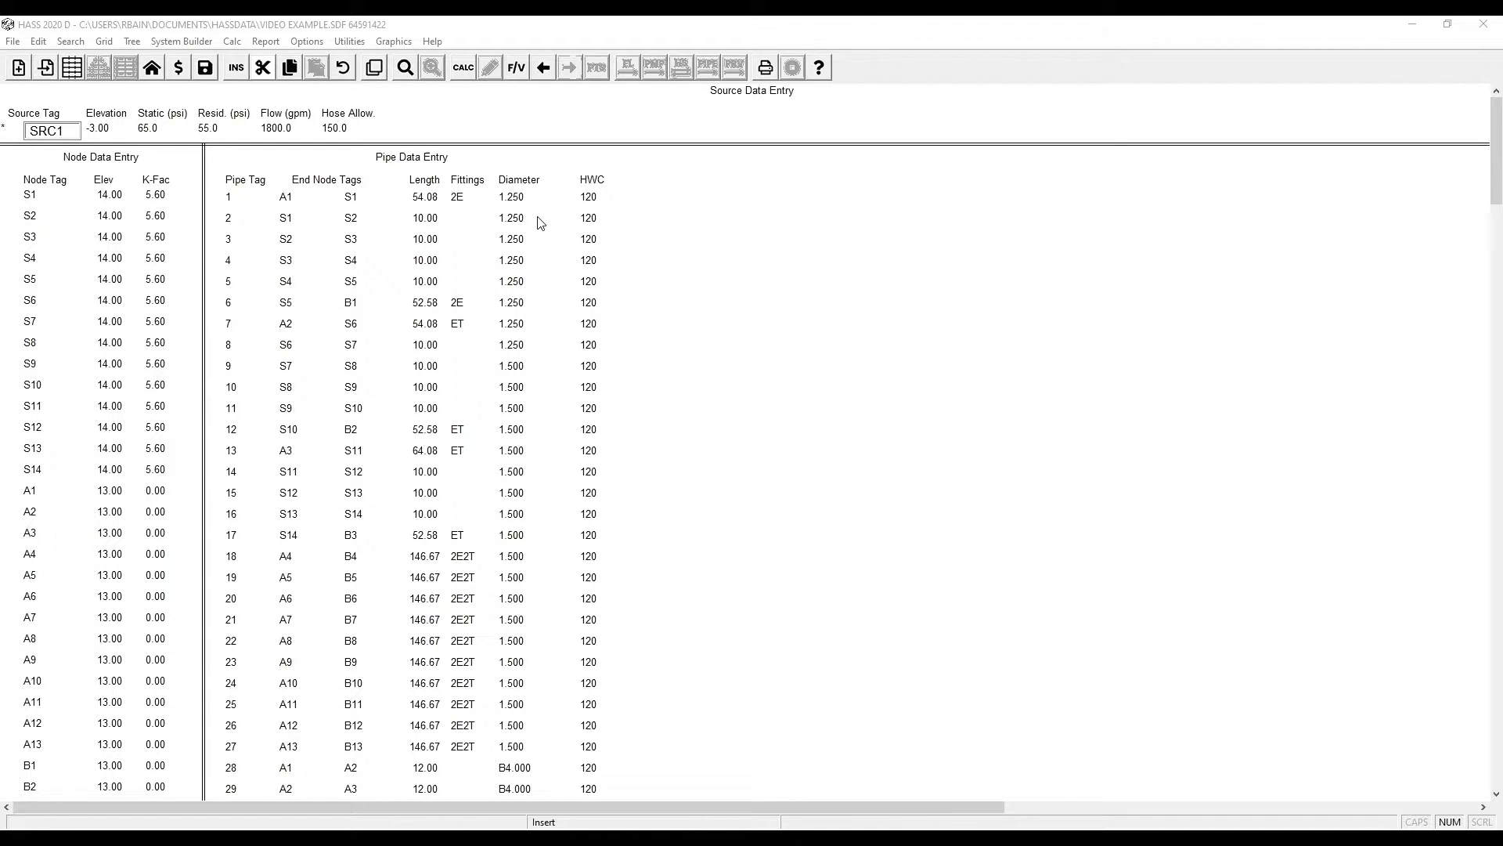
pyautogui.moveTo(506, 269)
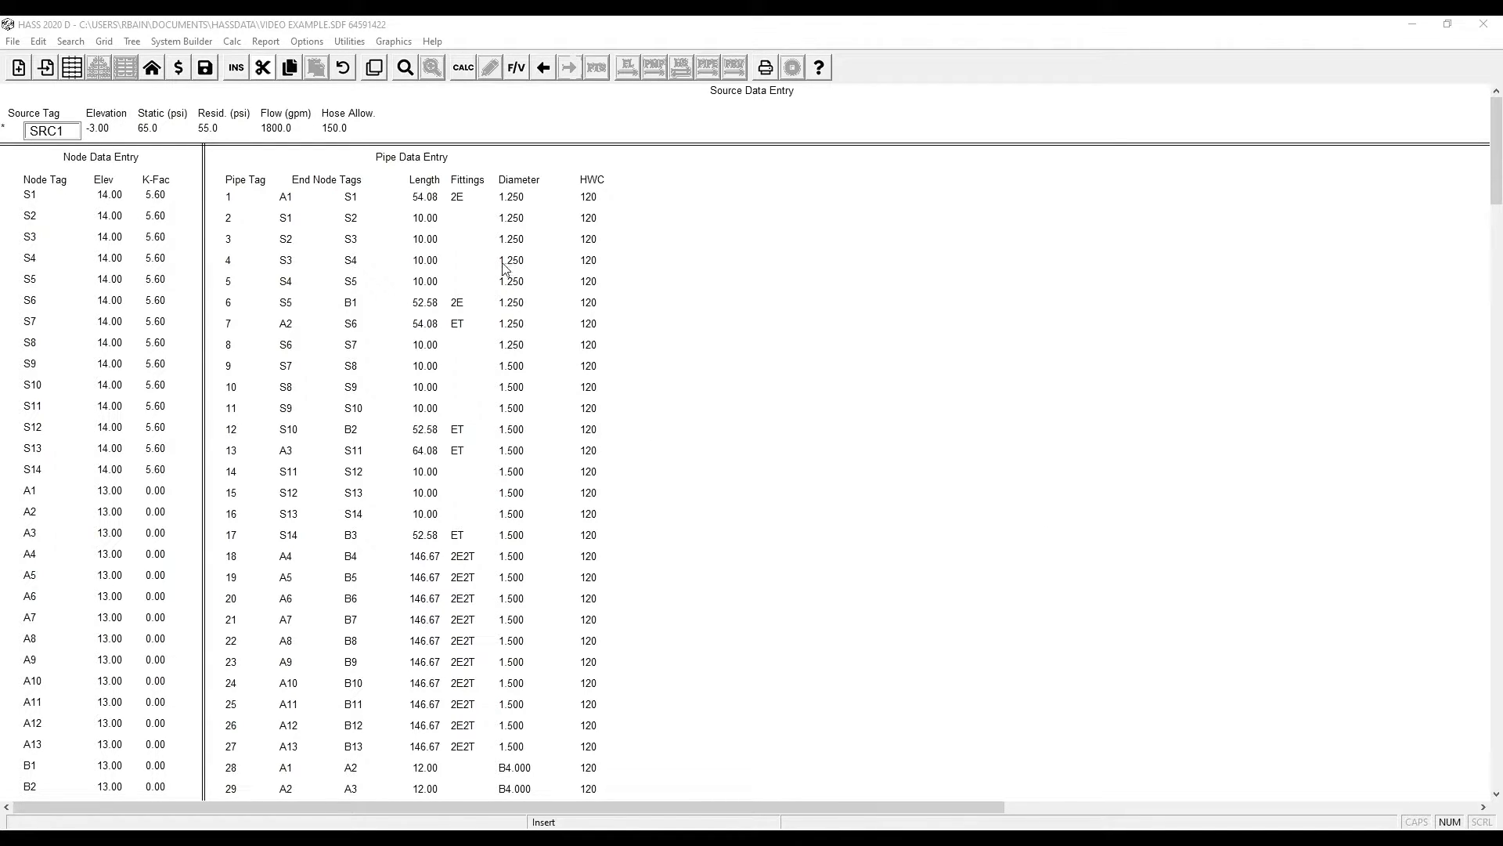
pyautogui.moveTo(543, 362)
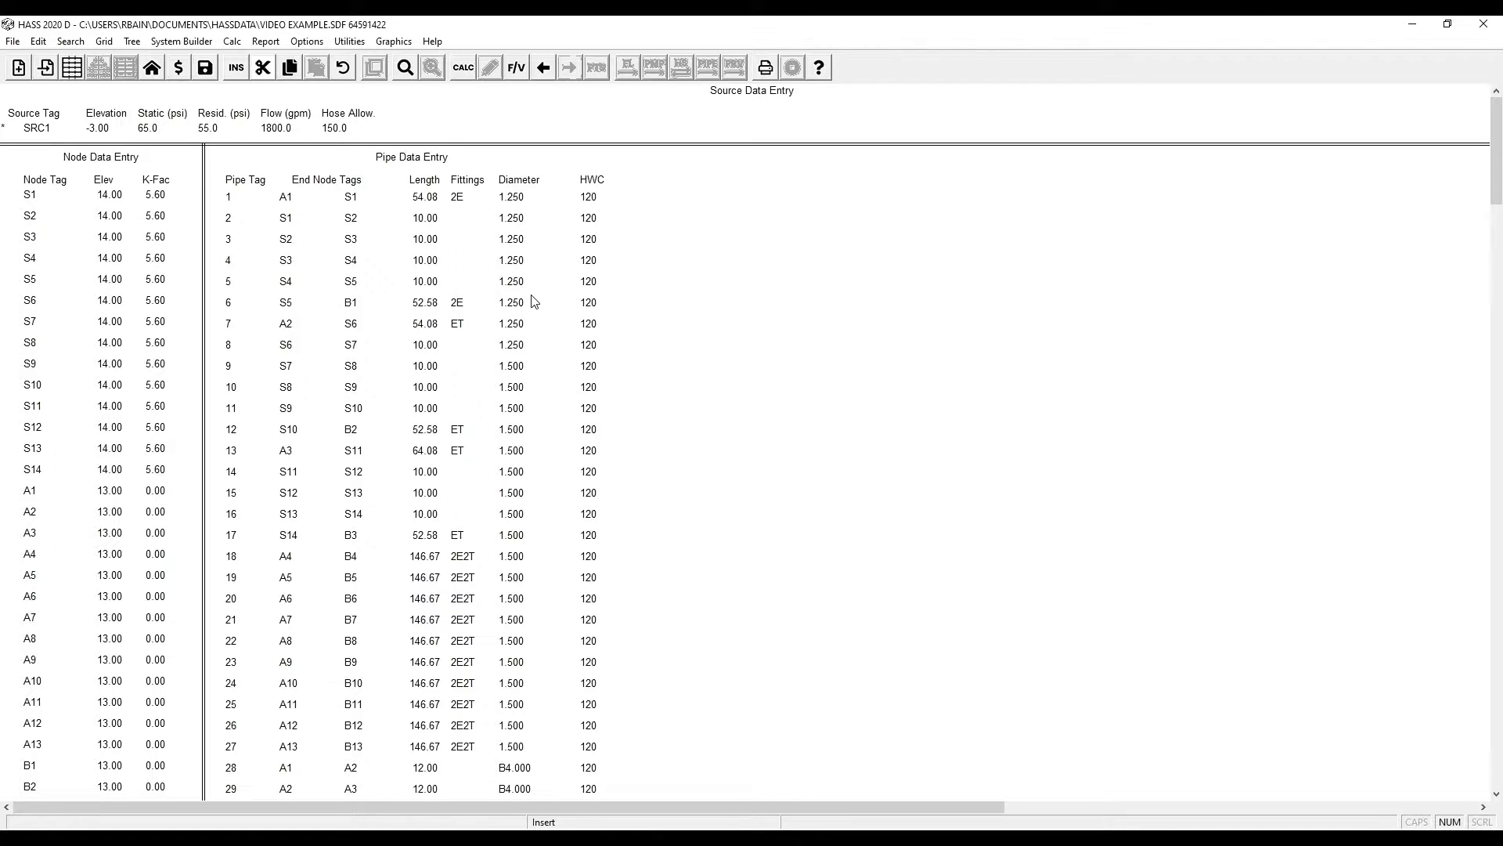
pyautogui.moveTo(462, 68)
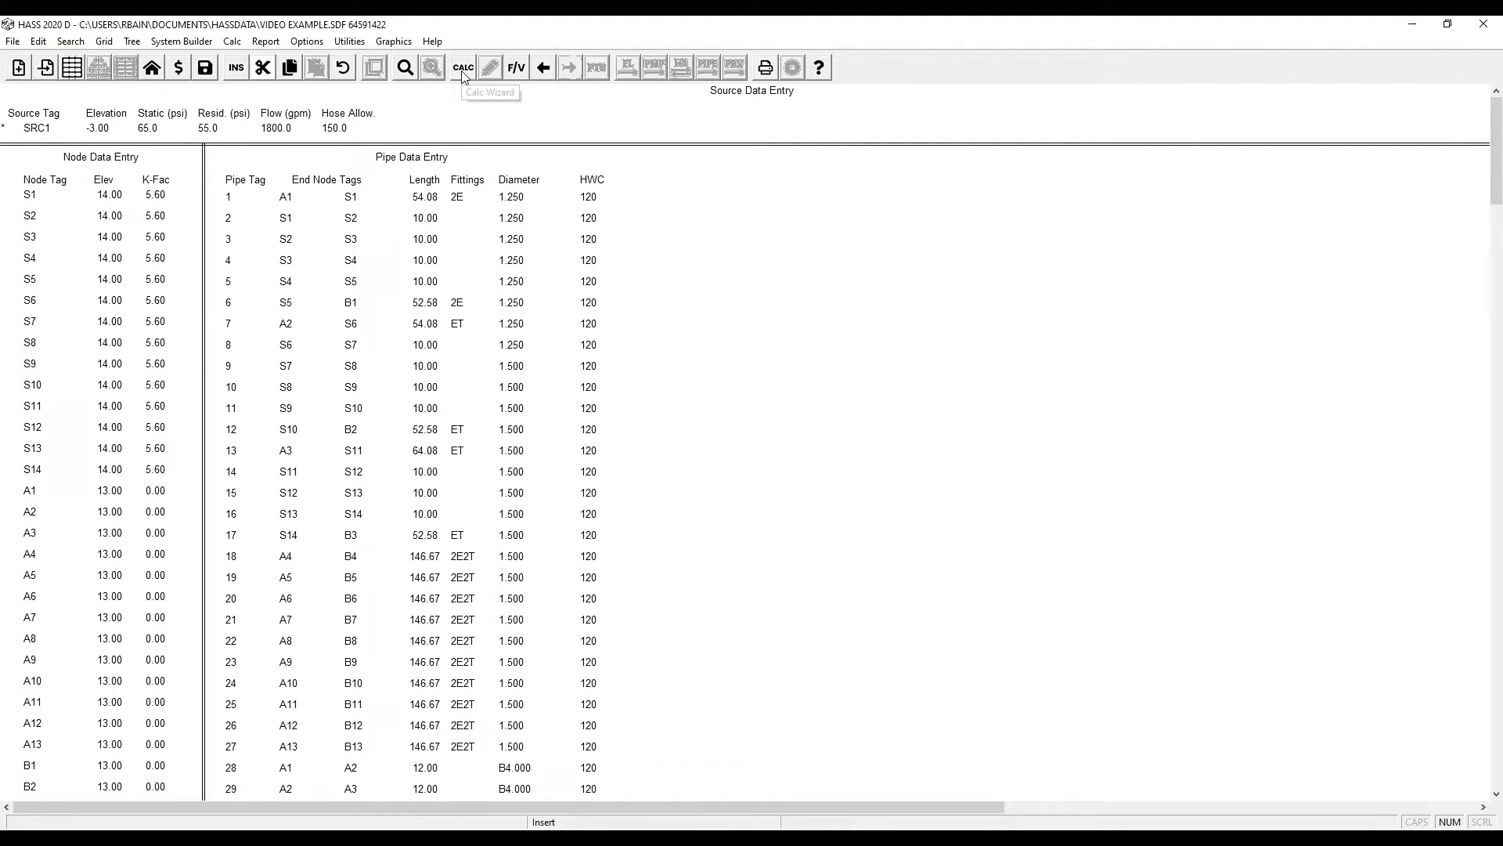
# Step: Keep the standard pipe table selected in the calculation criteria
pyautogui.click(461, 67)
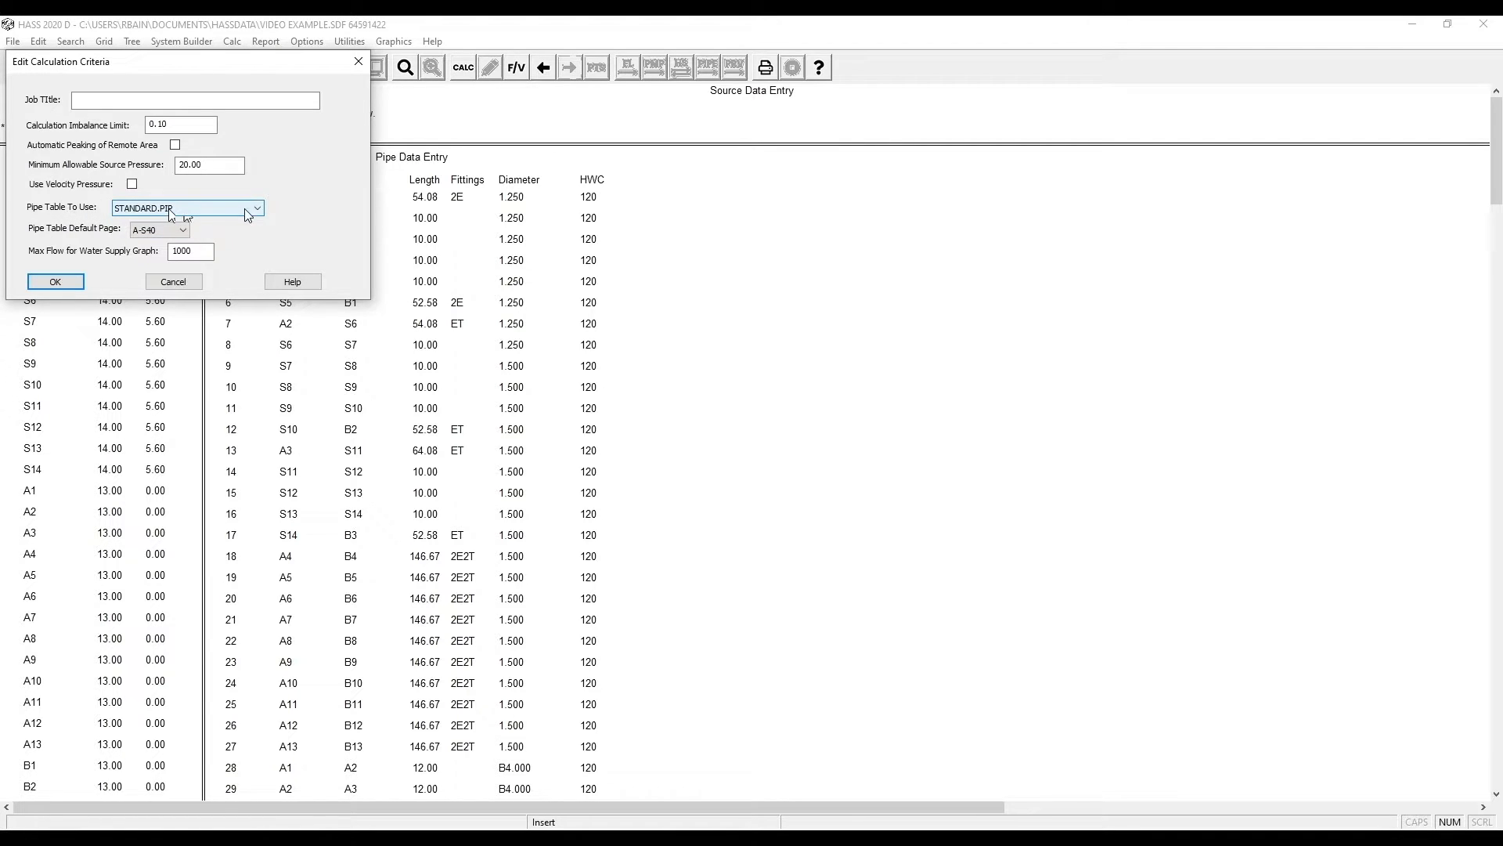
pyautogui.click(259, 208)
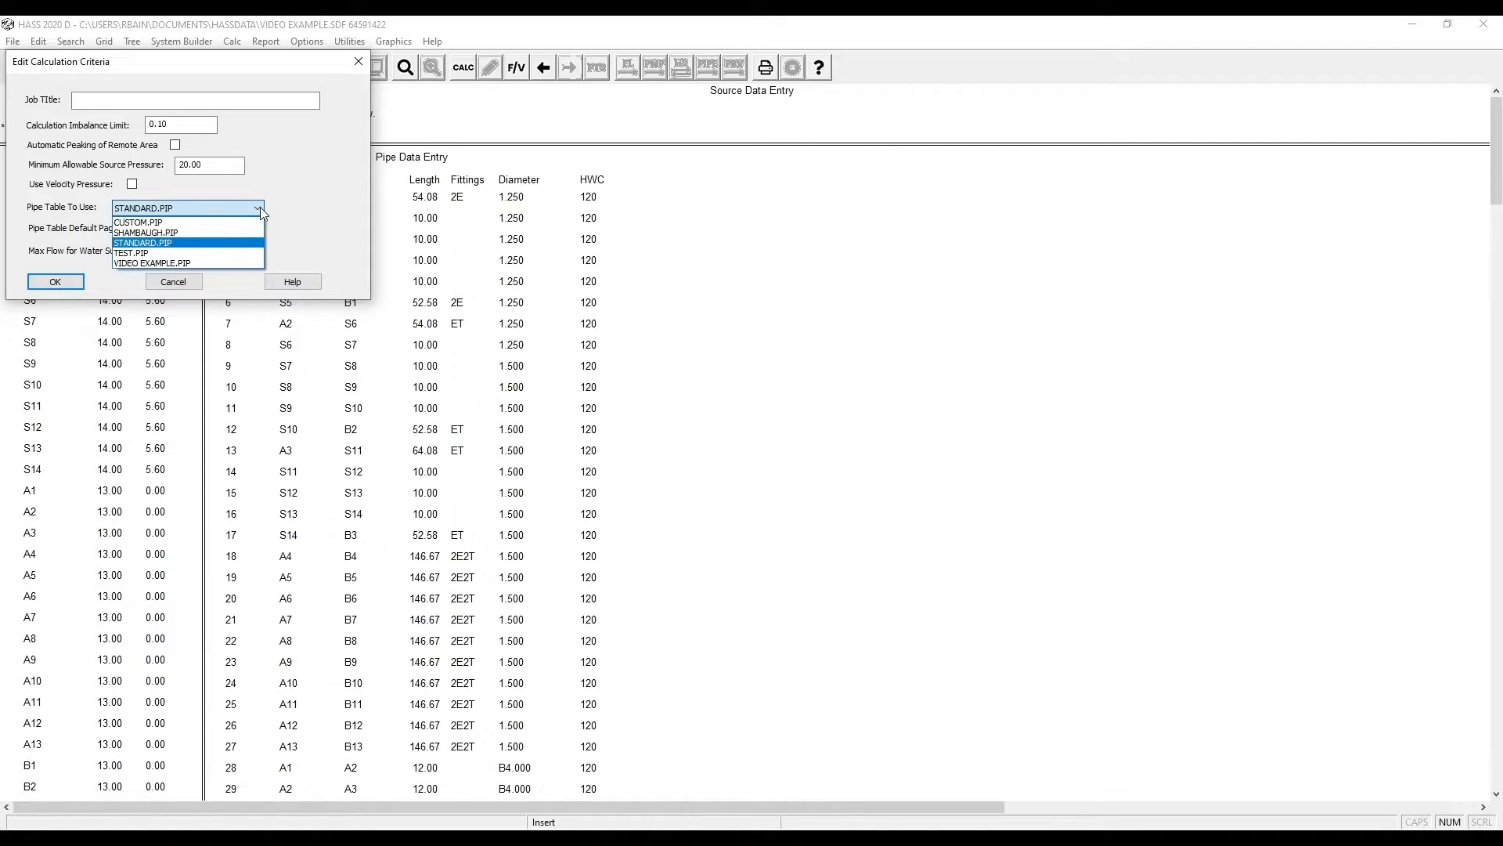
pyautogui.click(141, 243)
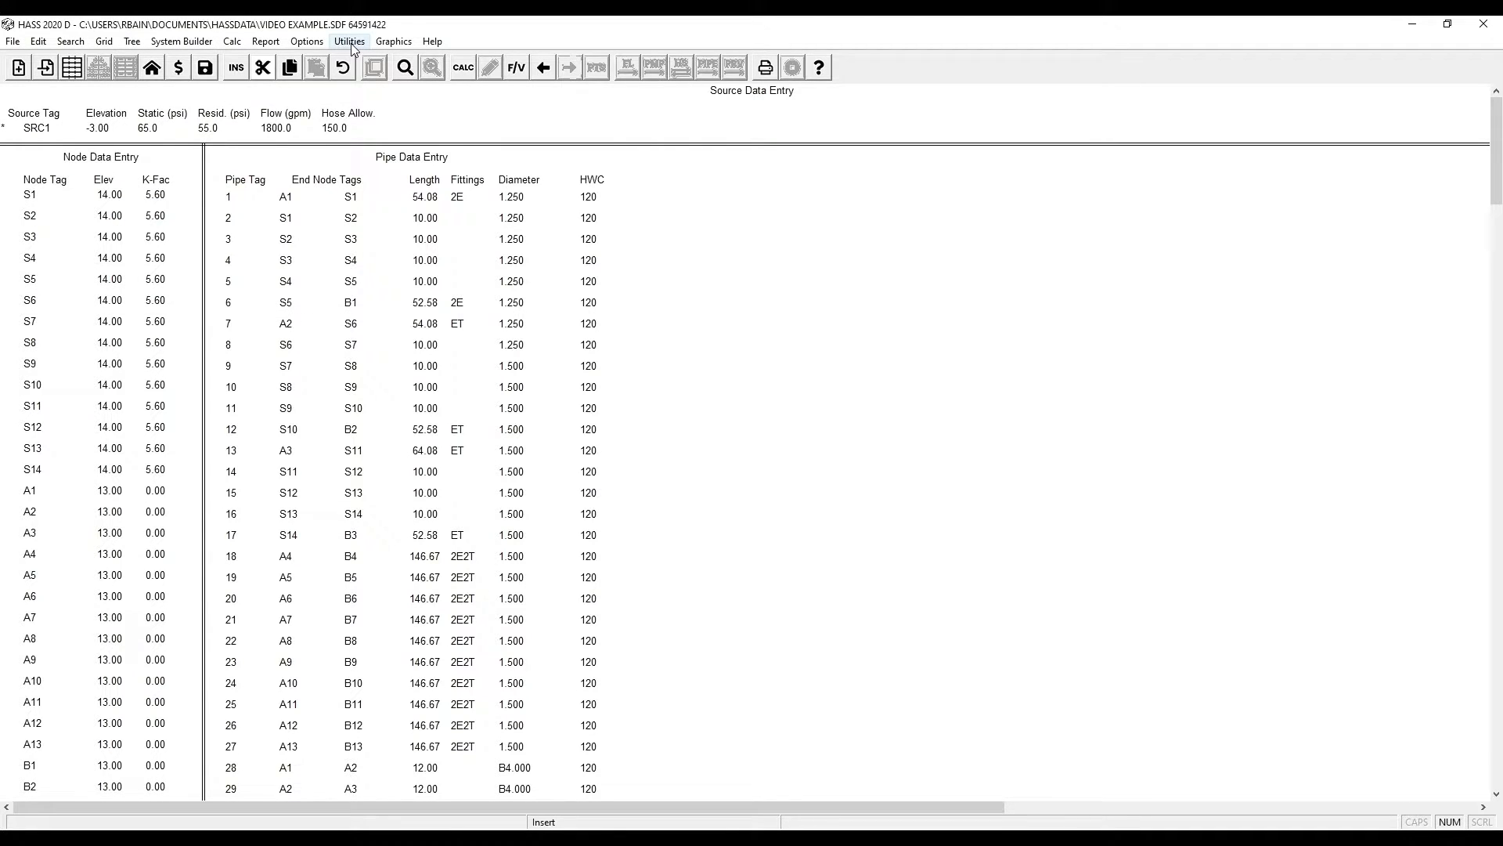
# Step: View page A of Standard.pip via the Utilities menu
pyautogui.click(349, 41)
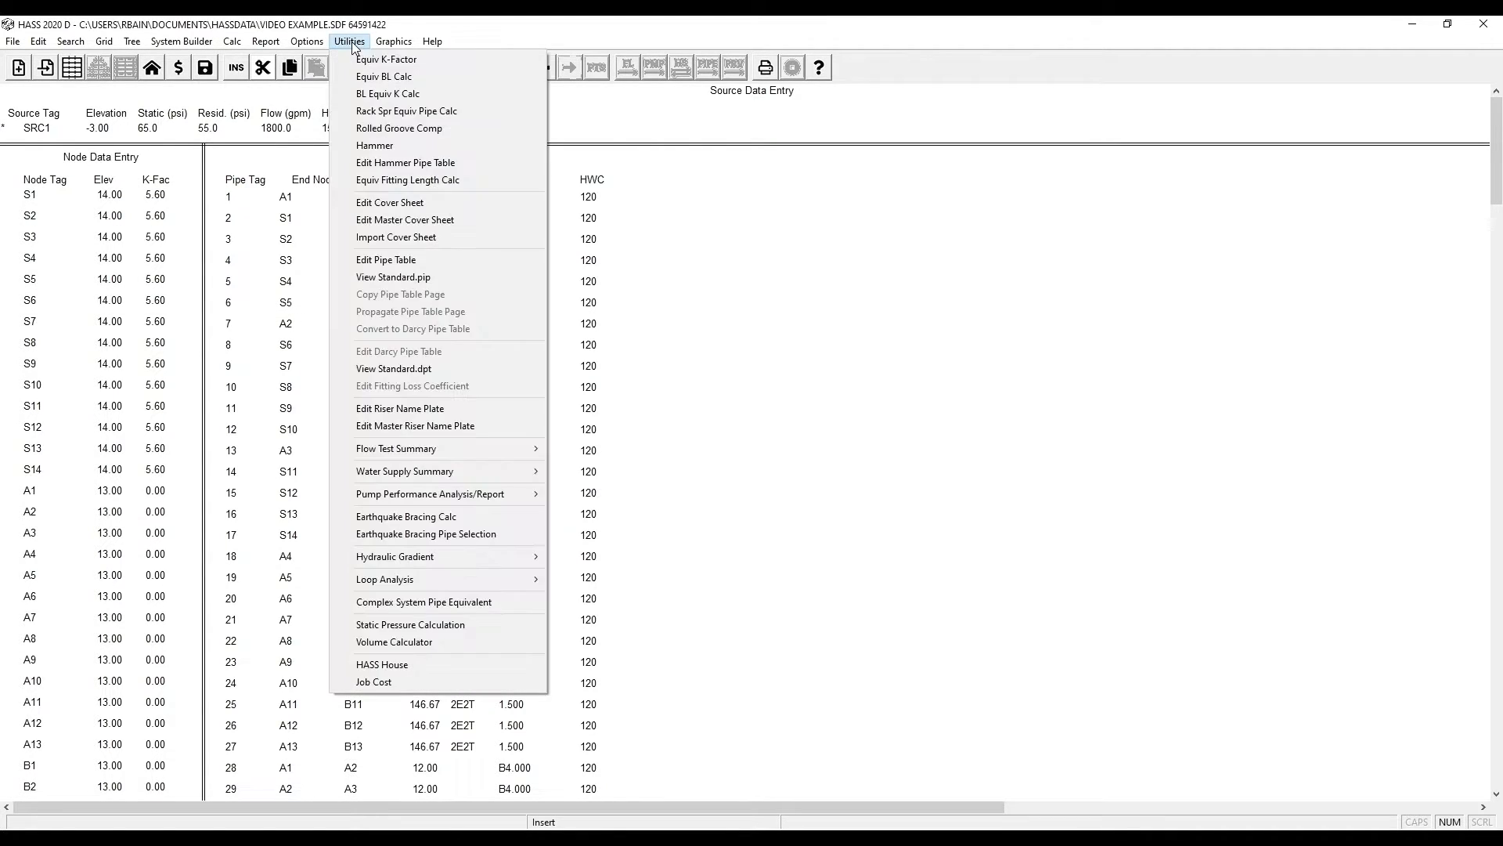
pyautogui.moveTo(393, 278)
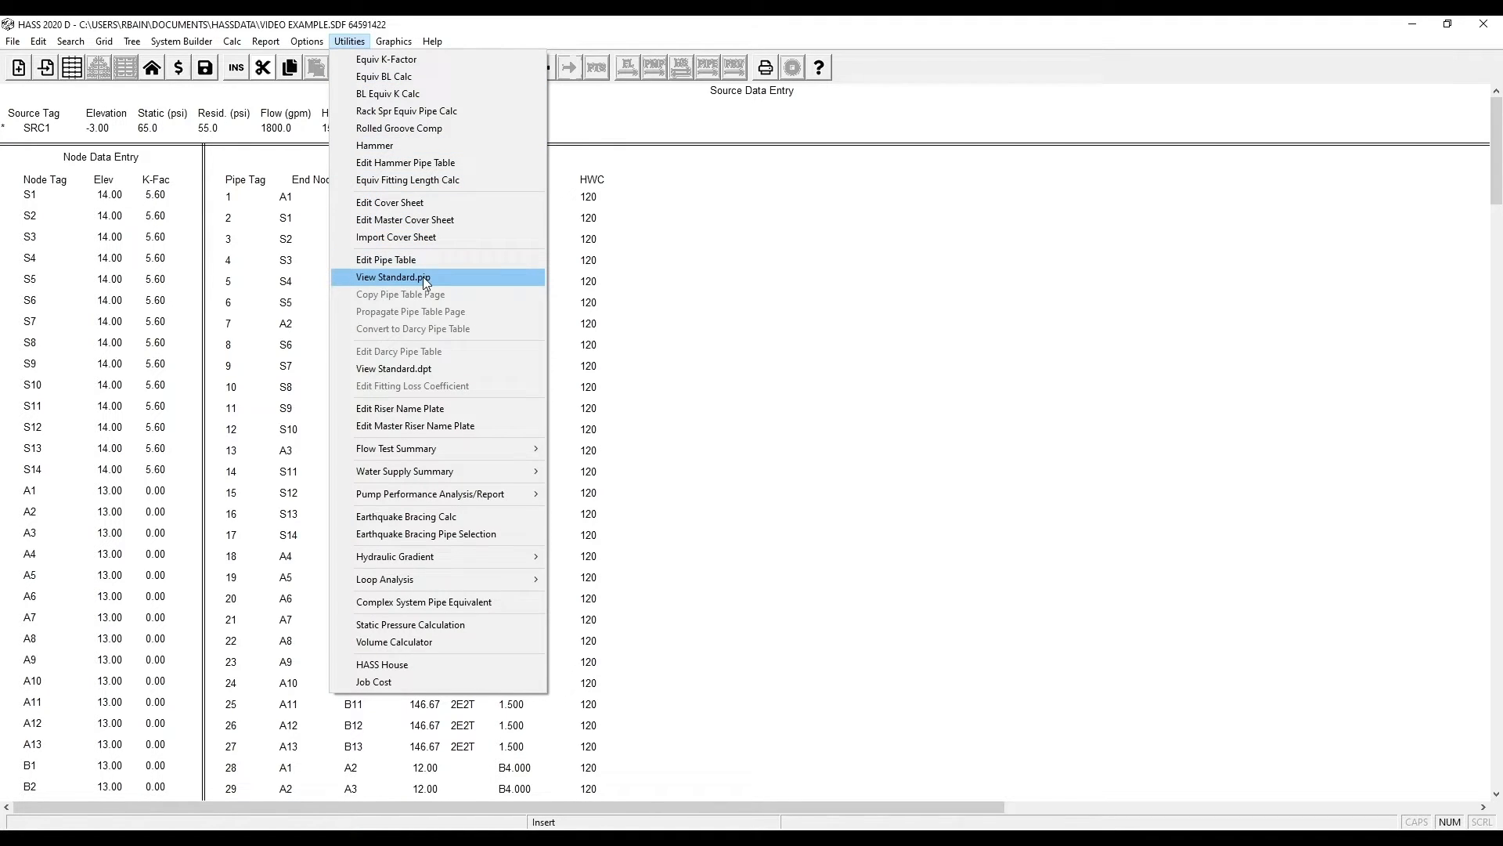
pyautogui.click(393, 277)
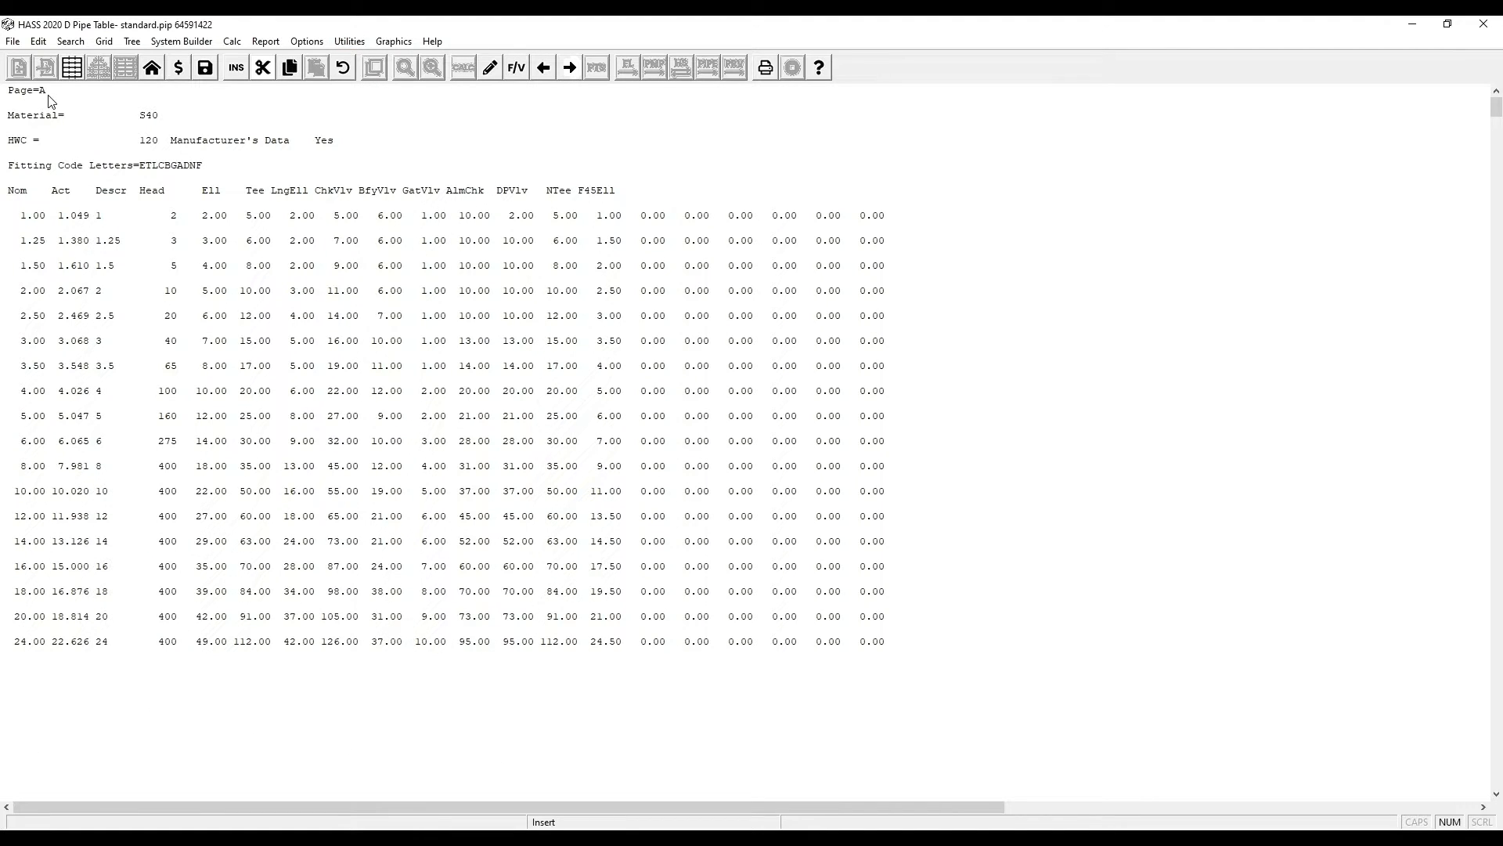
pyautogui.moveTo(135, 130)
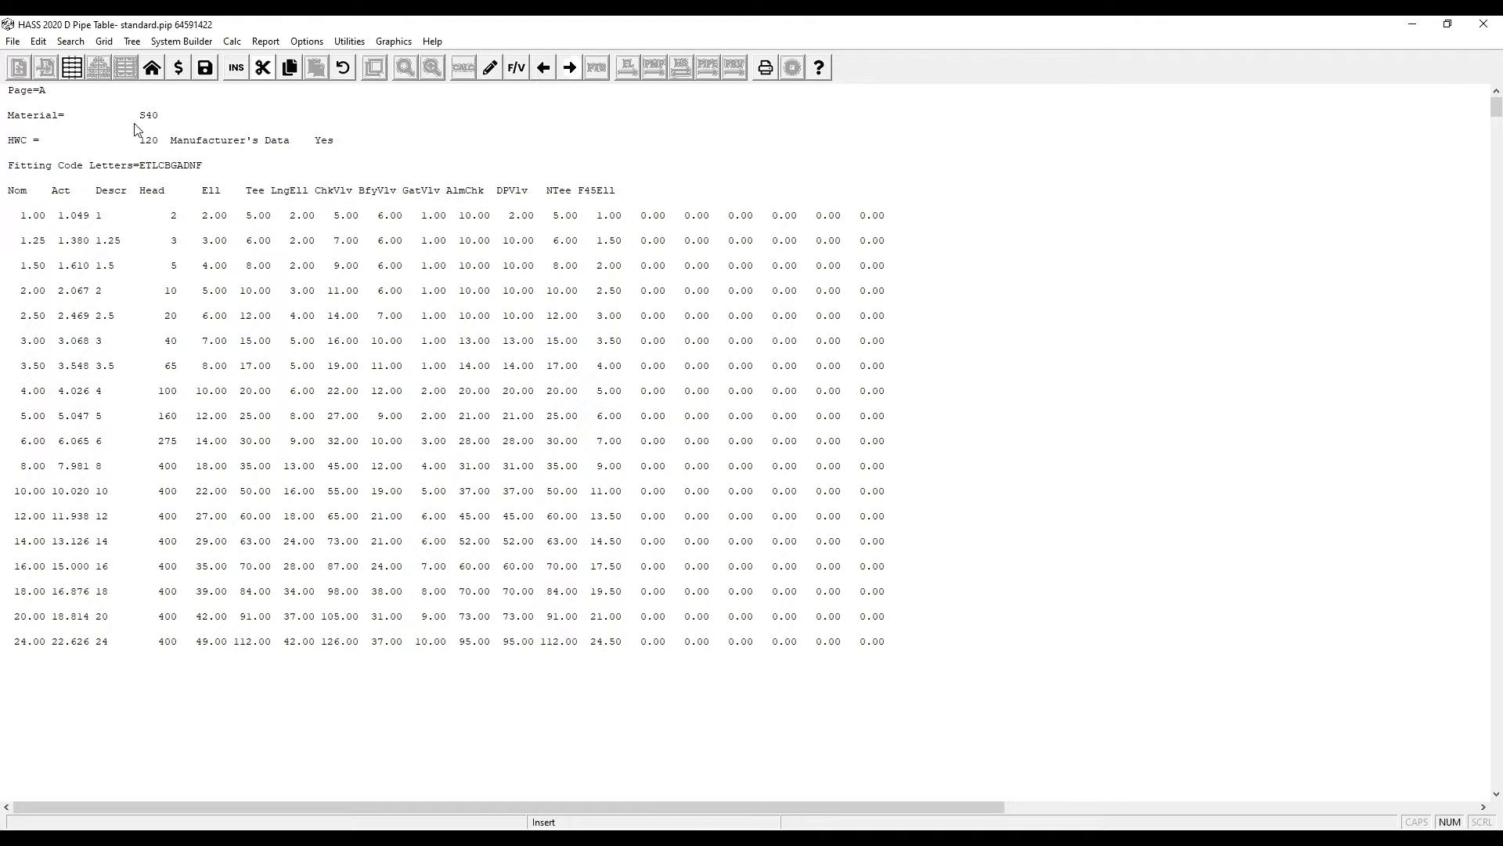
pyautogui.moveTo(139, 155)
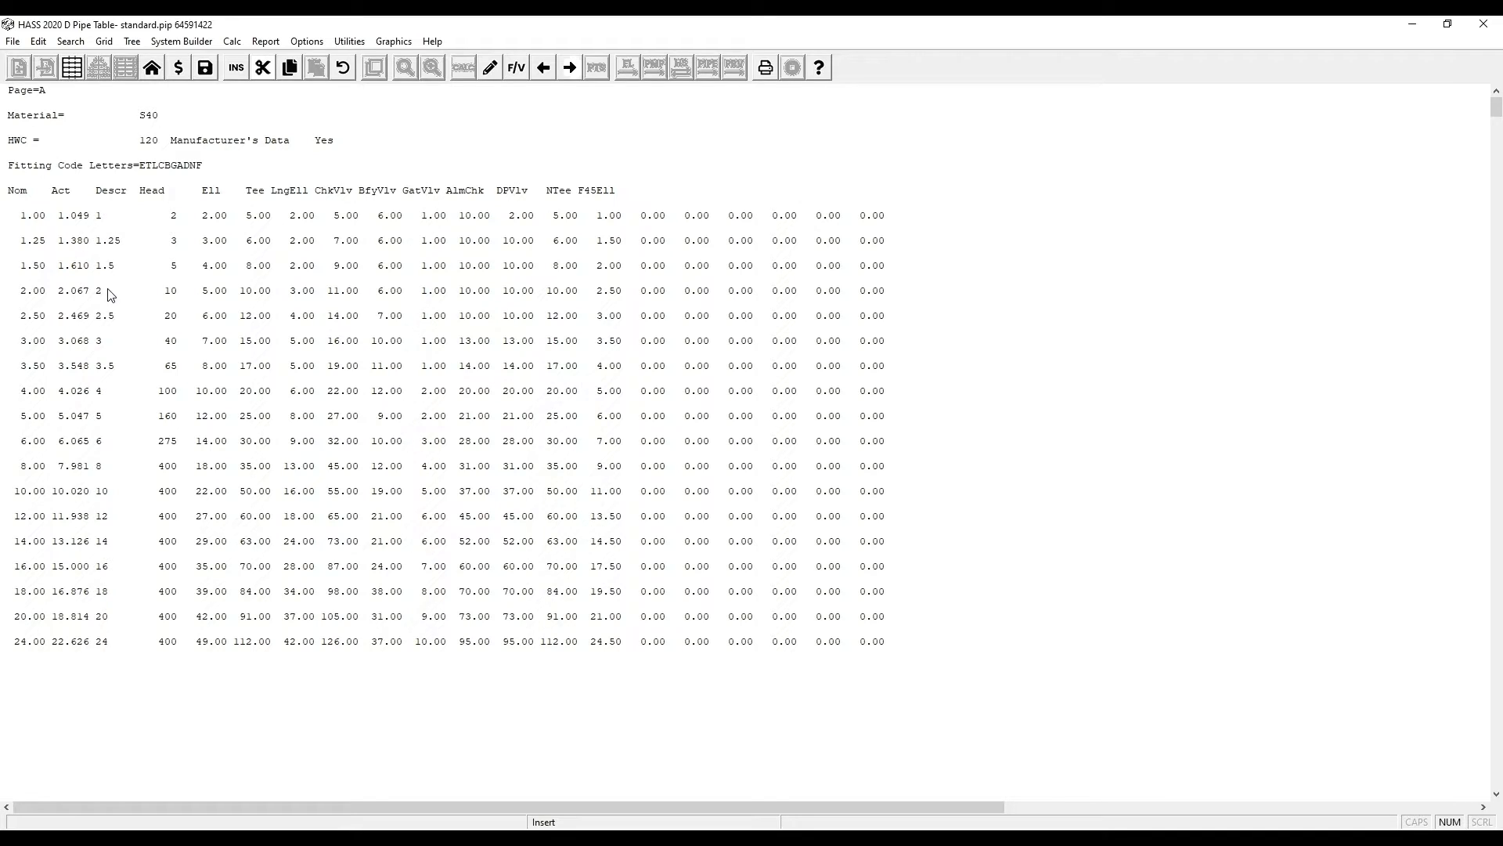
pyautogui.moveTo(163, 256)
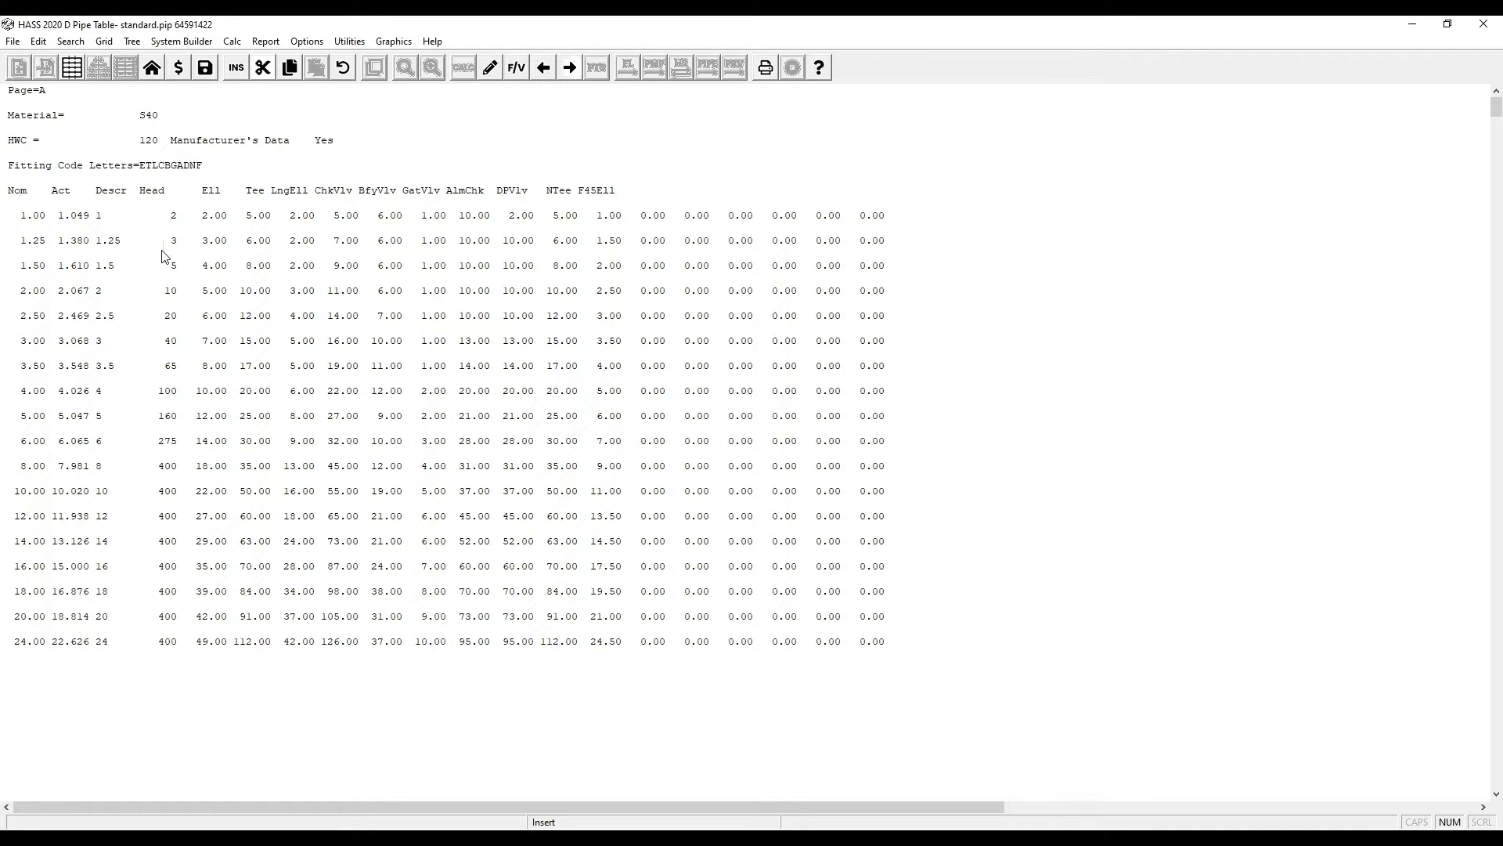
pyautogui.moveTo(163, 316)
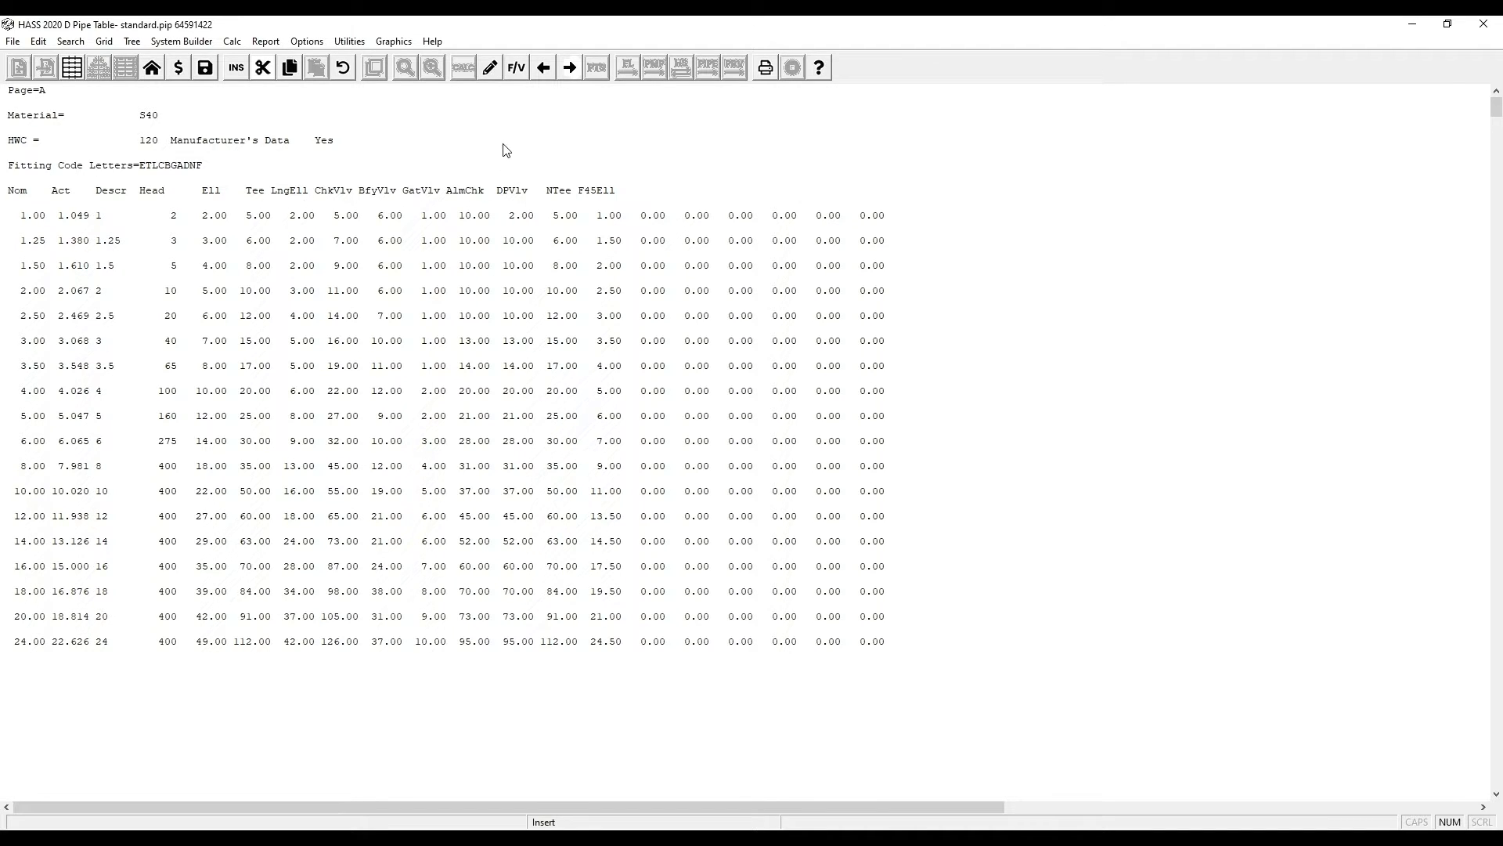
pyautogui.moveTo(493, 80)
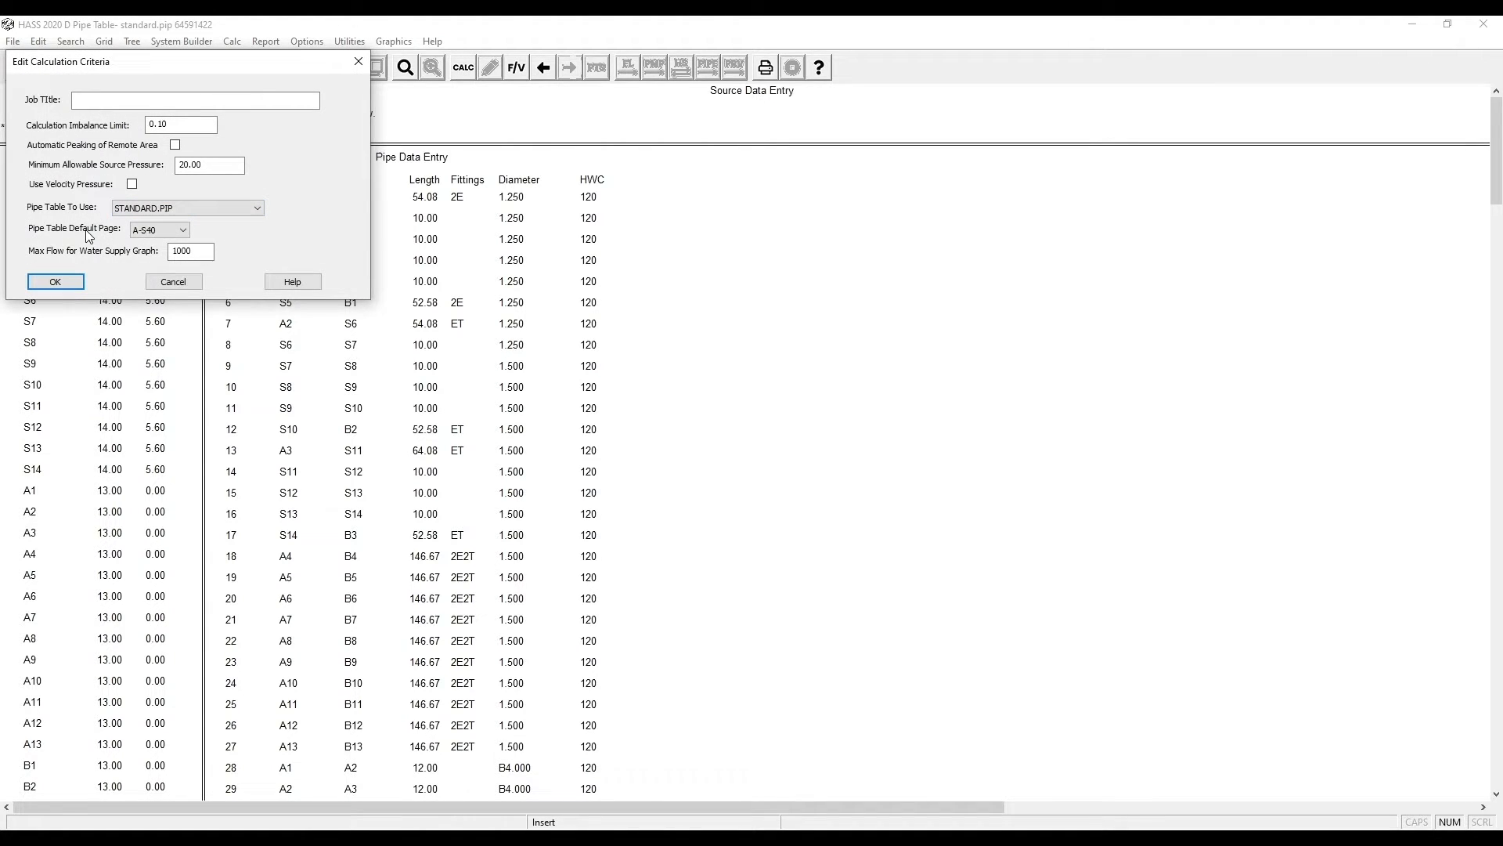
# Step: Run the hydraulic calculation and scroll the report to the NFPA Pipe Data section
pyautogui.click(54, 281)
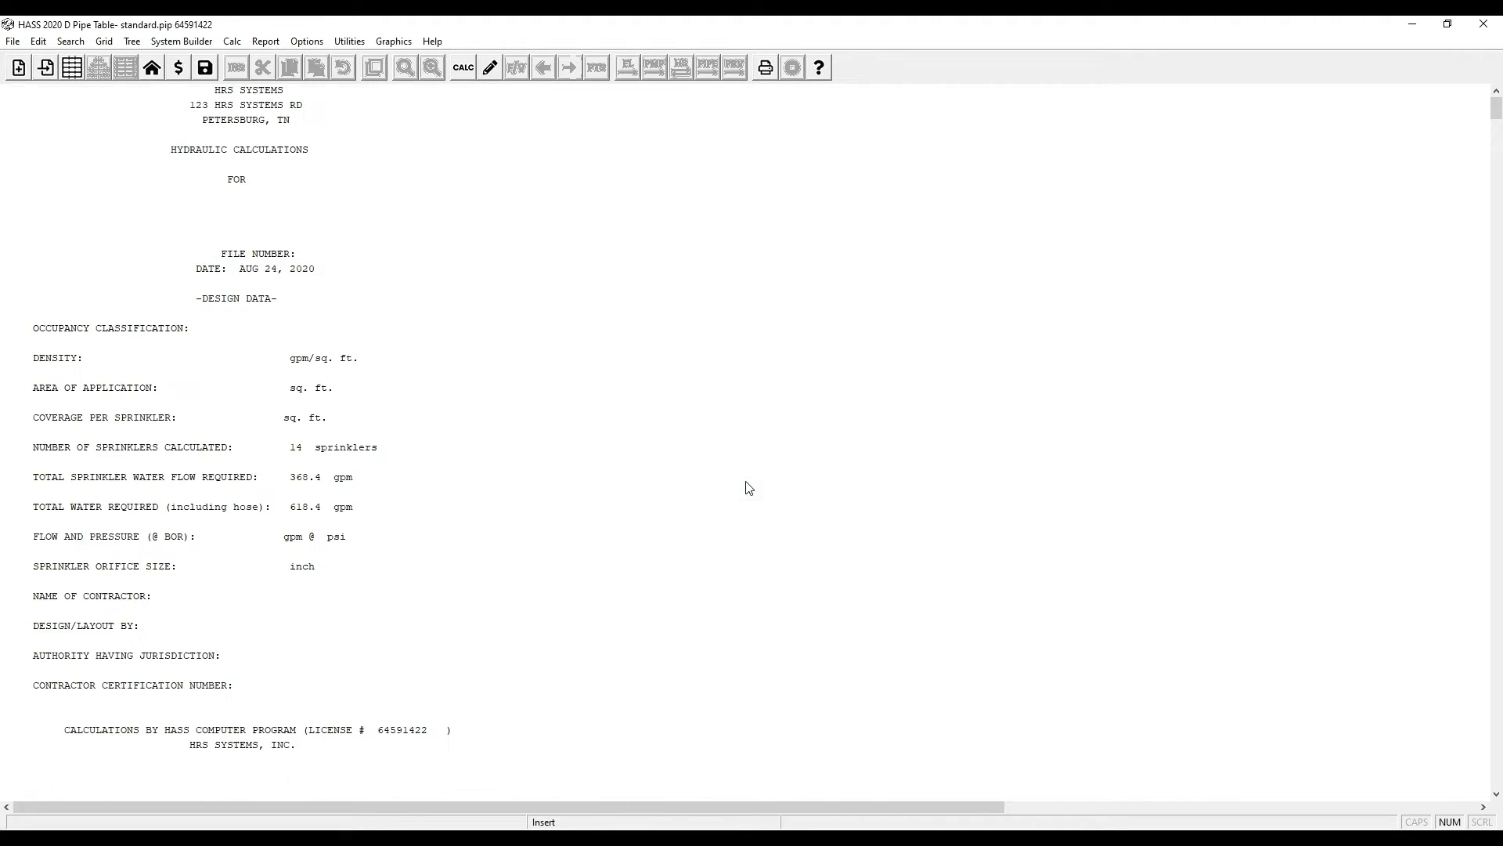
pyautogui.scroll(-3)
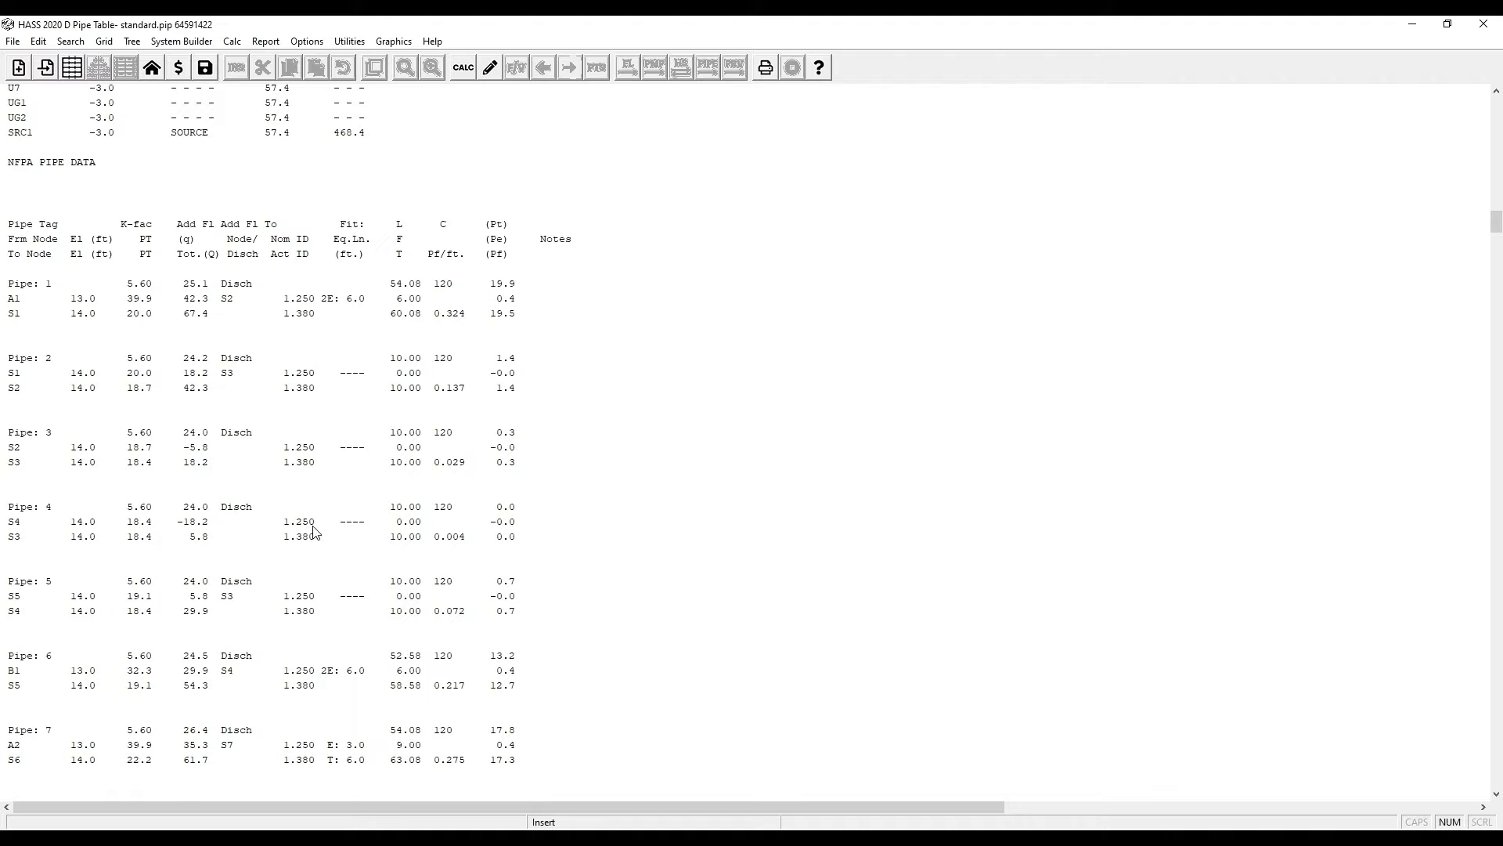
pyautogui.moveTo(307, 547)
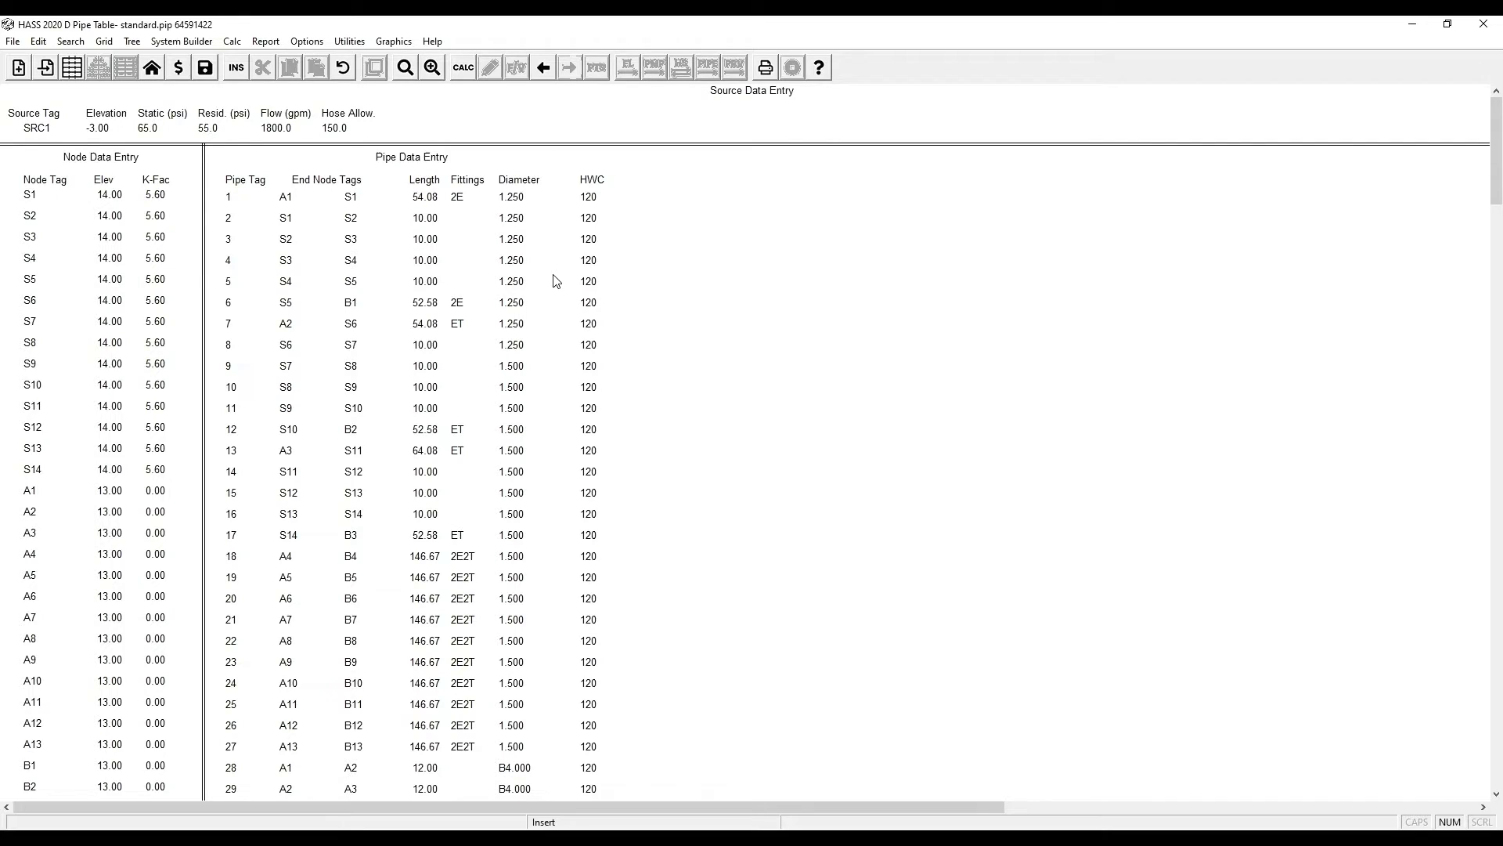
pyautogui.click(350, 41)
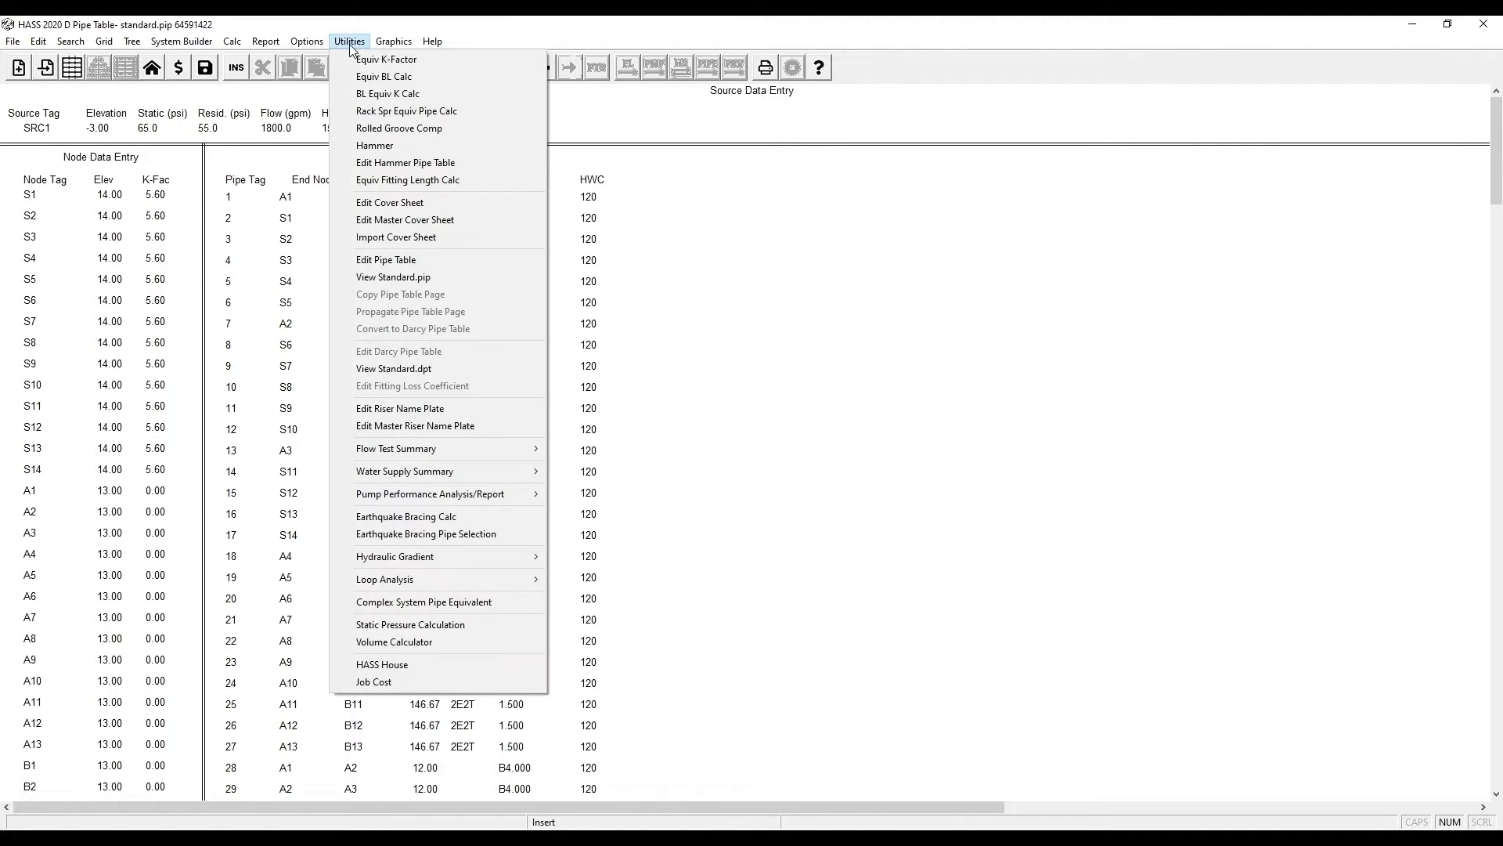
pyautogui.moveTo(392, 277)
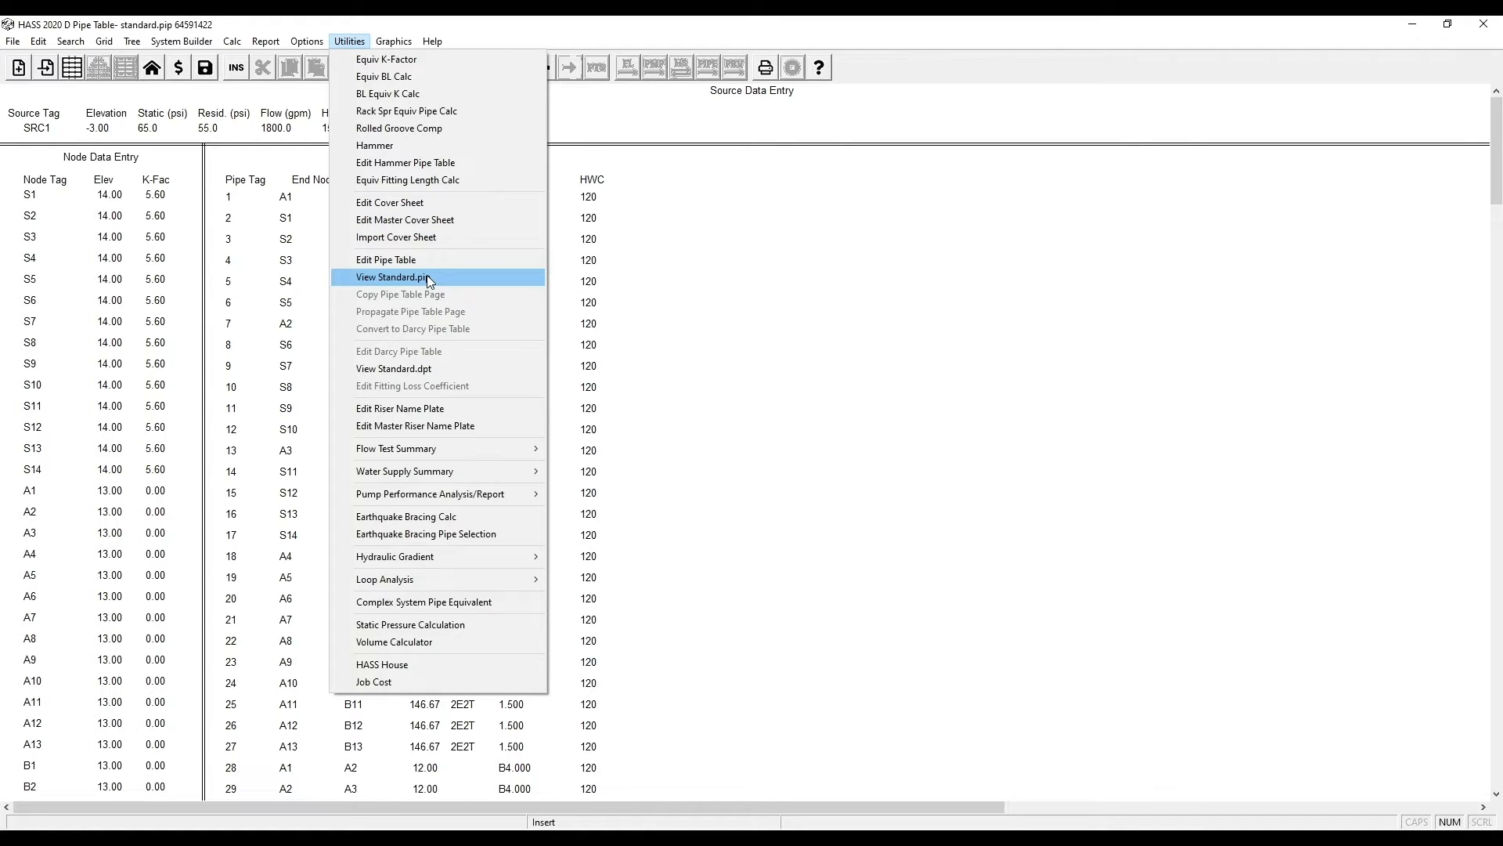
pyautogui.click(390, 277)
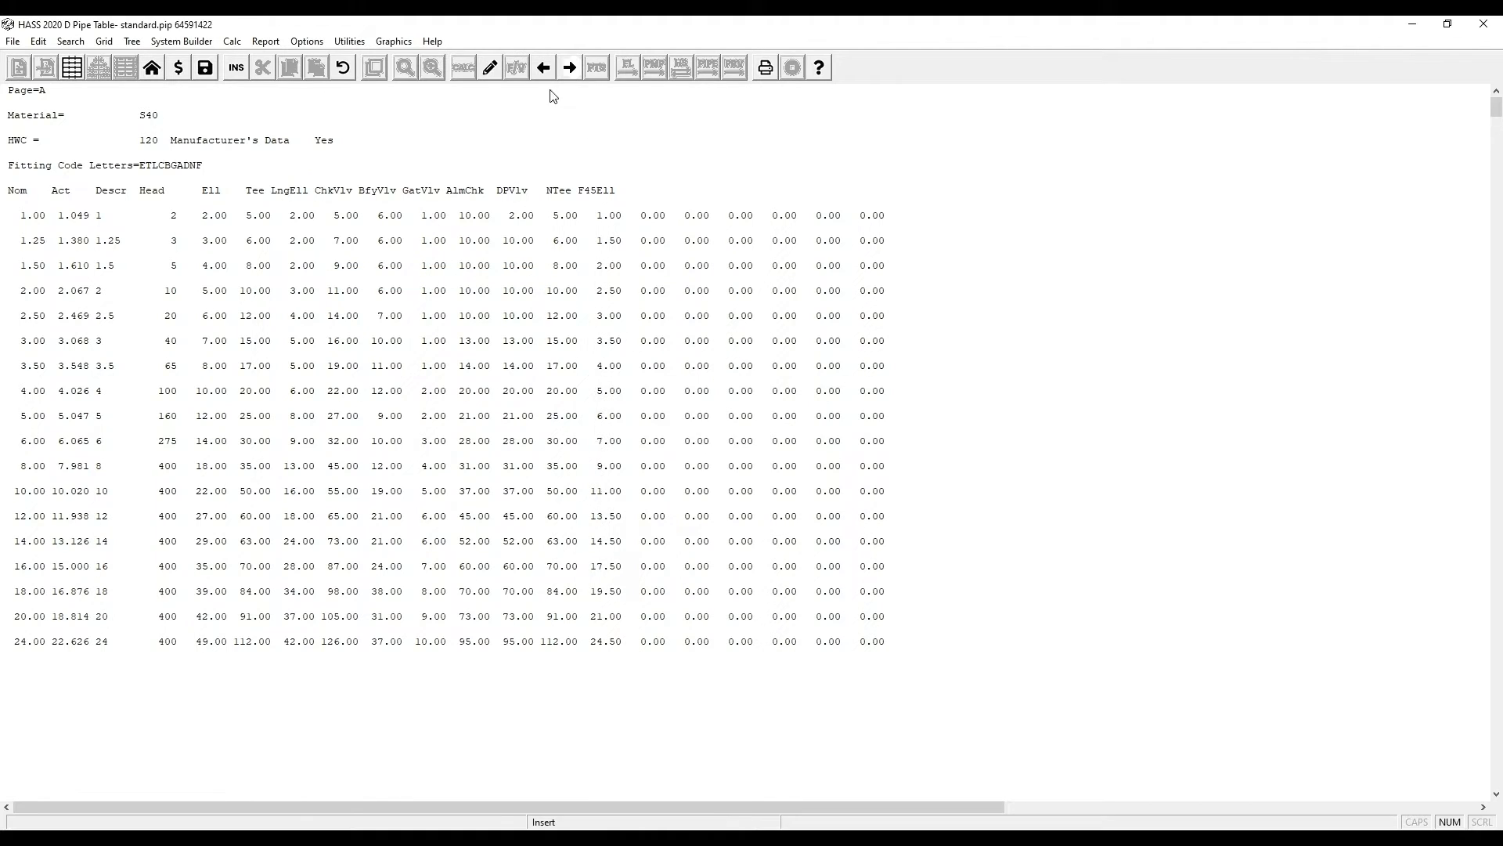
pyautogui.click(567, 68)
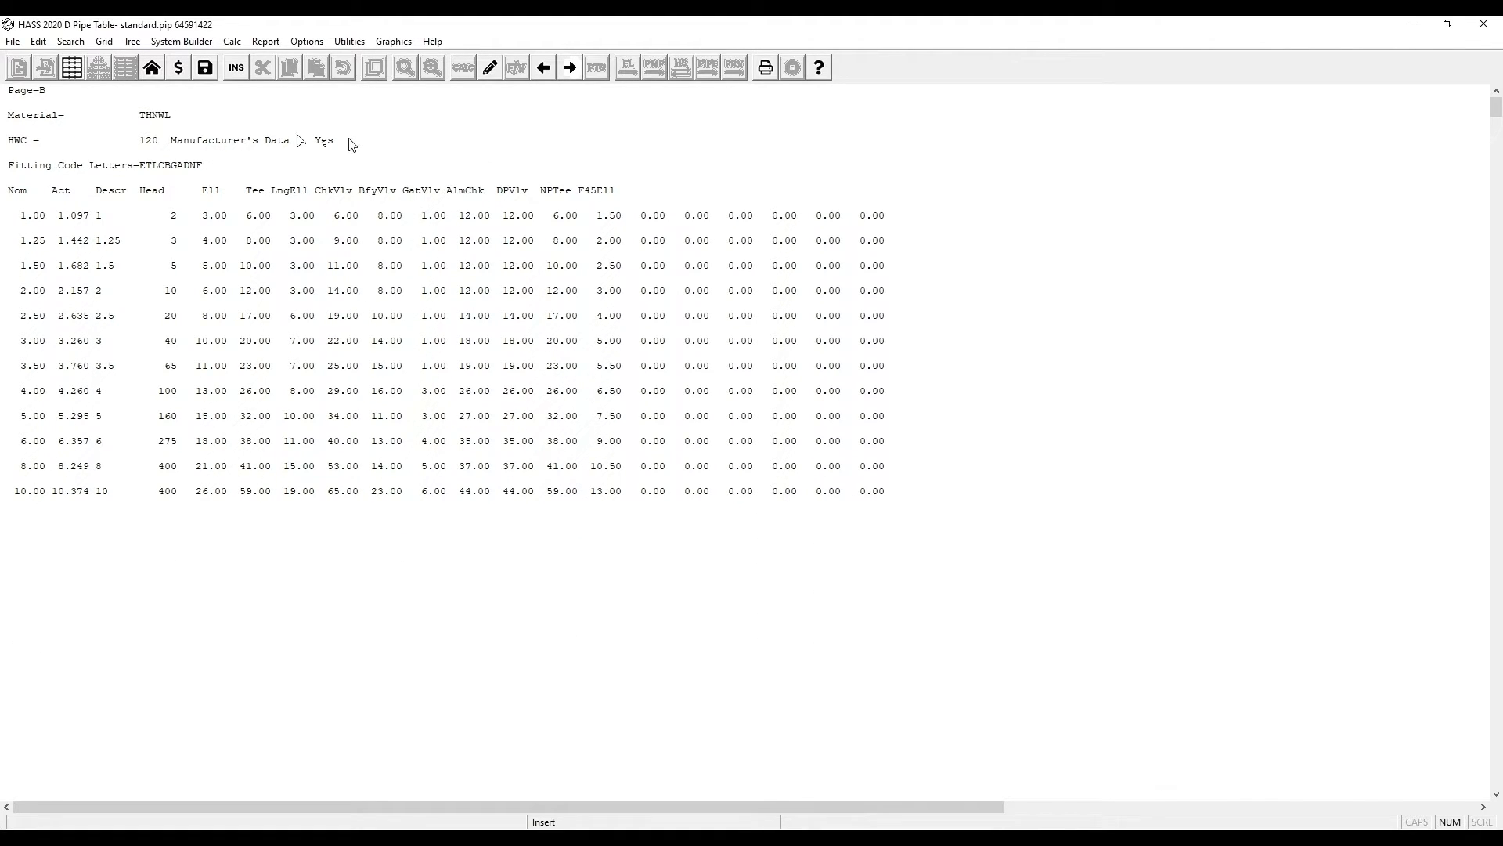
pyautogui.moveTo(177, 135)
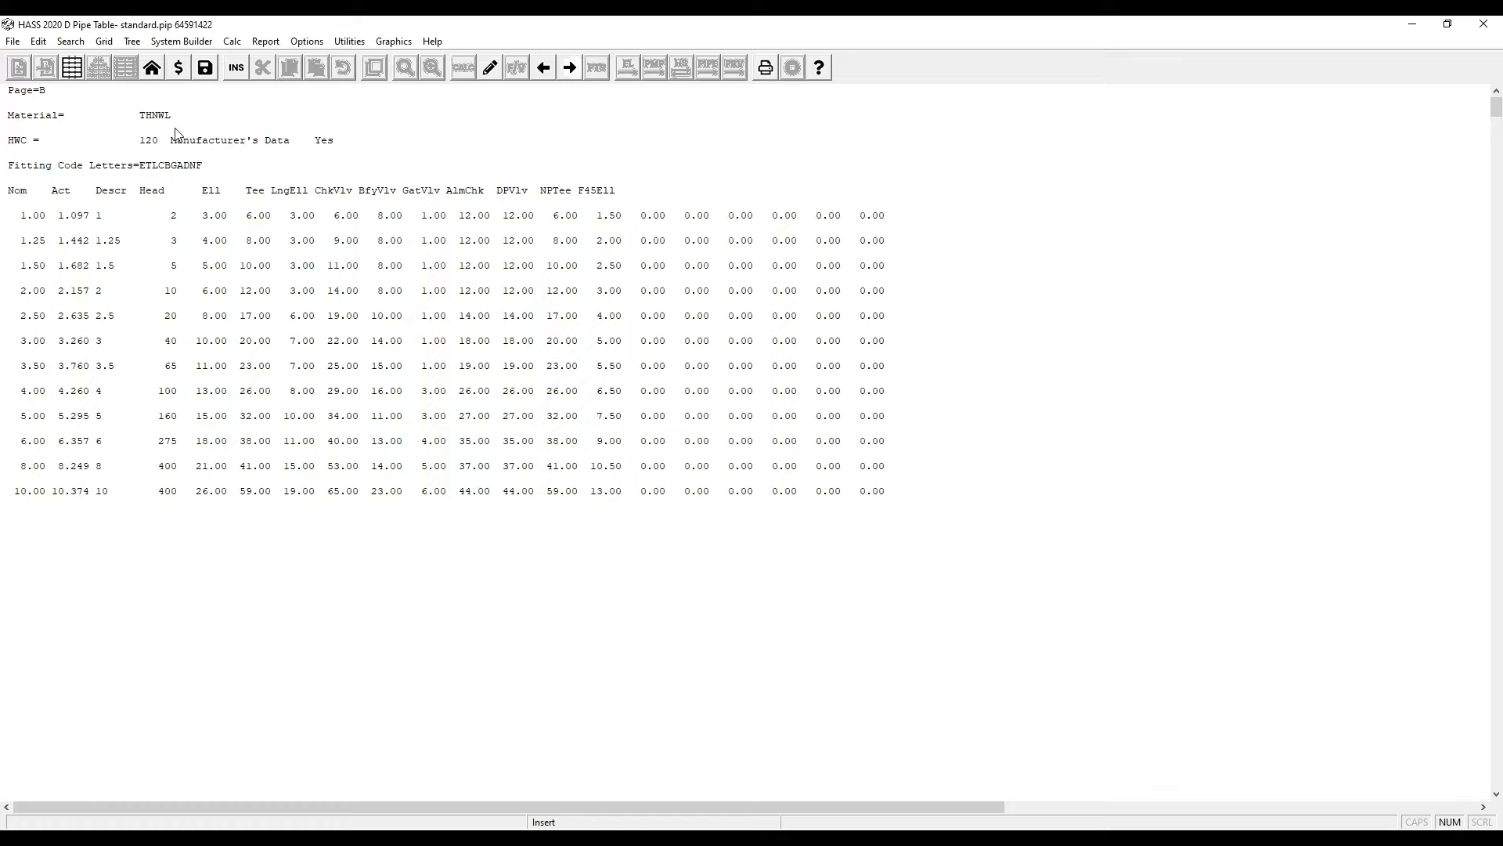
pyautogui.moveTo(63, 236)
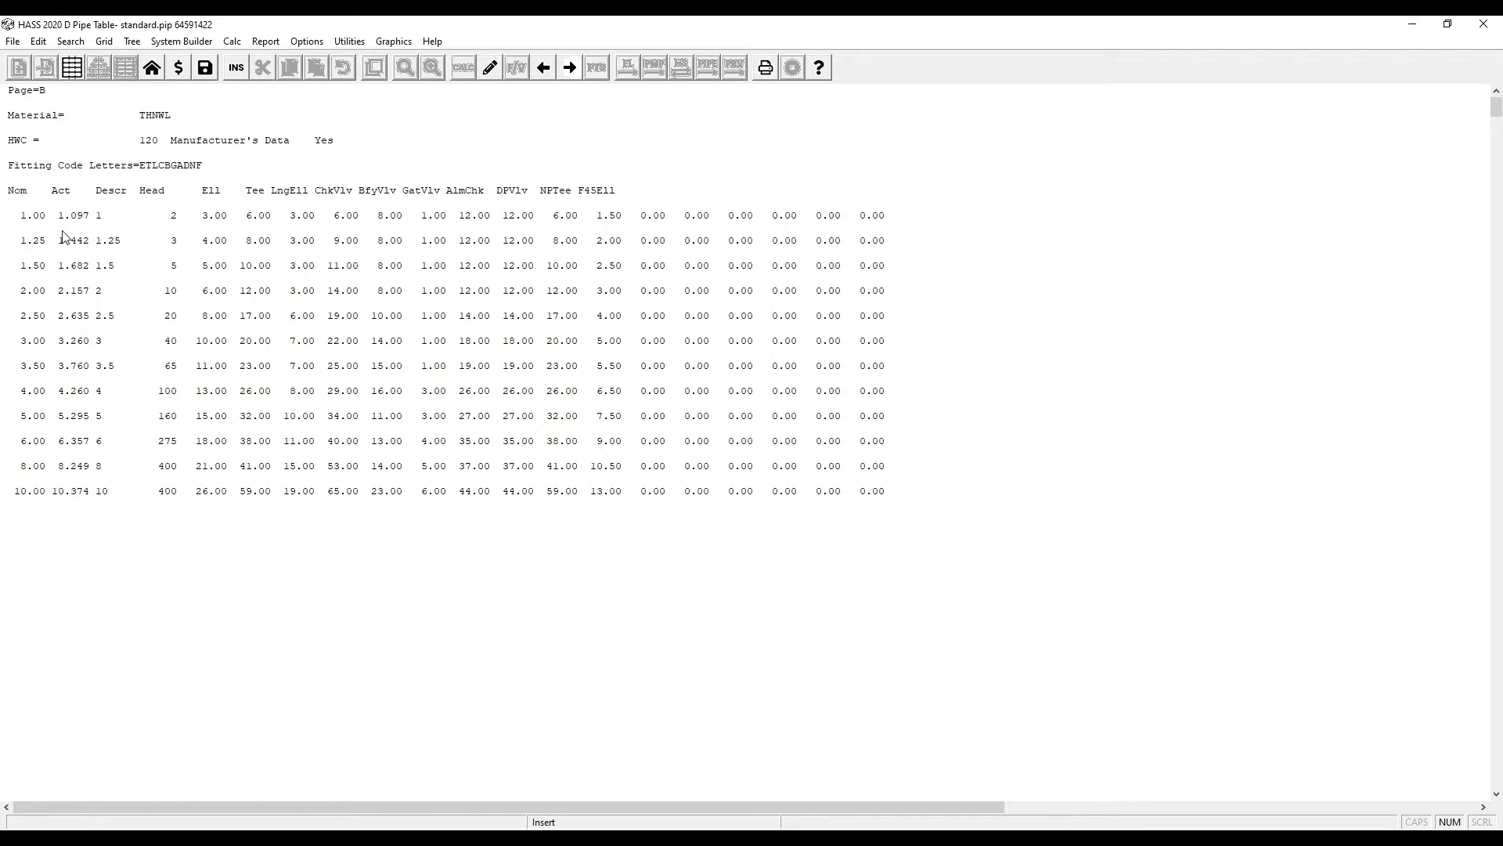
pyautogui.click(568, 67)
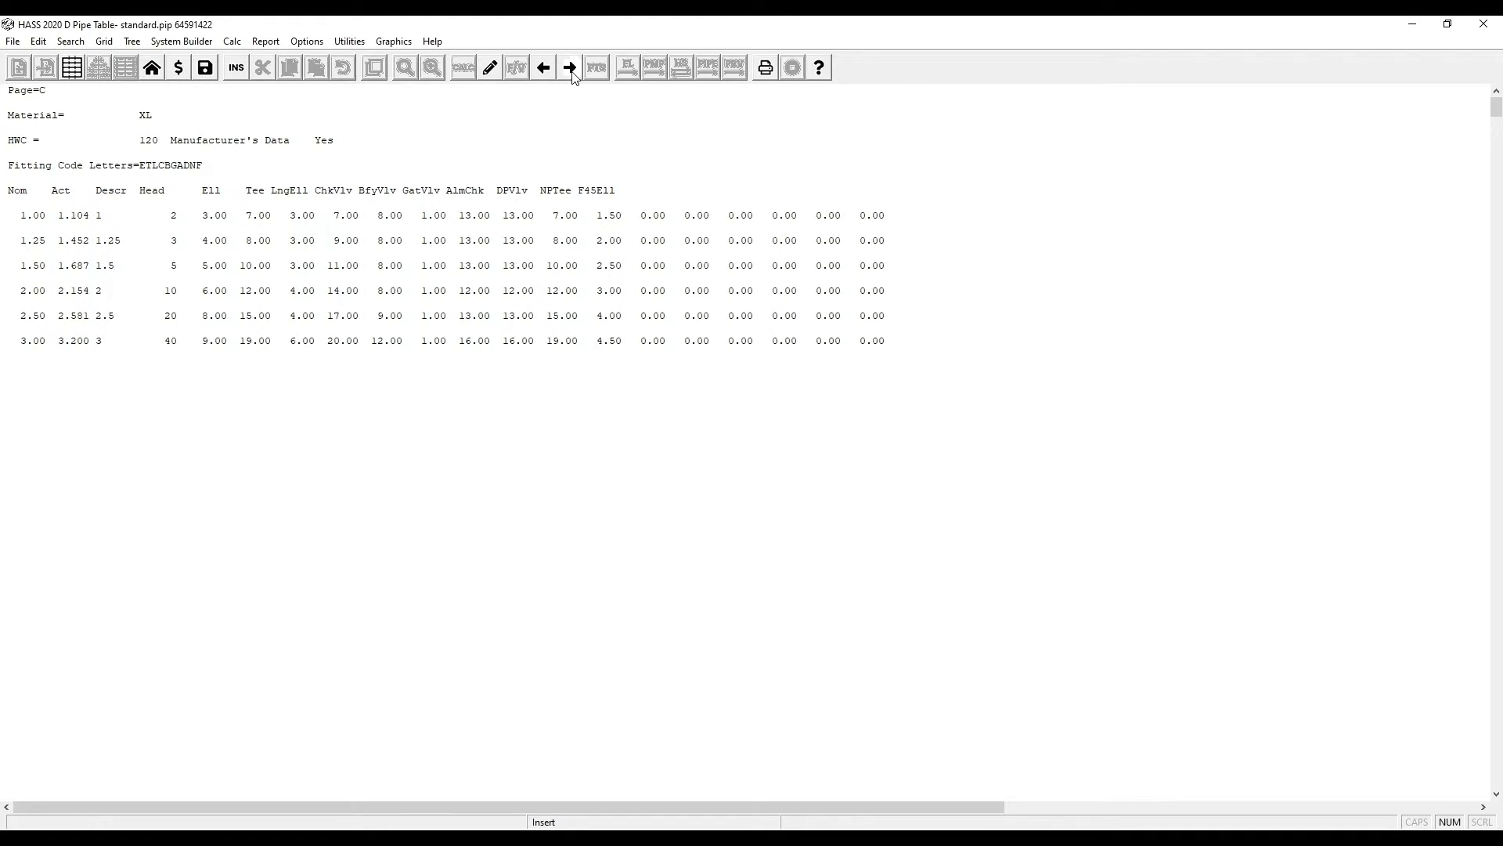
pyautogui.click(569, 67)
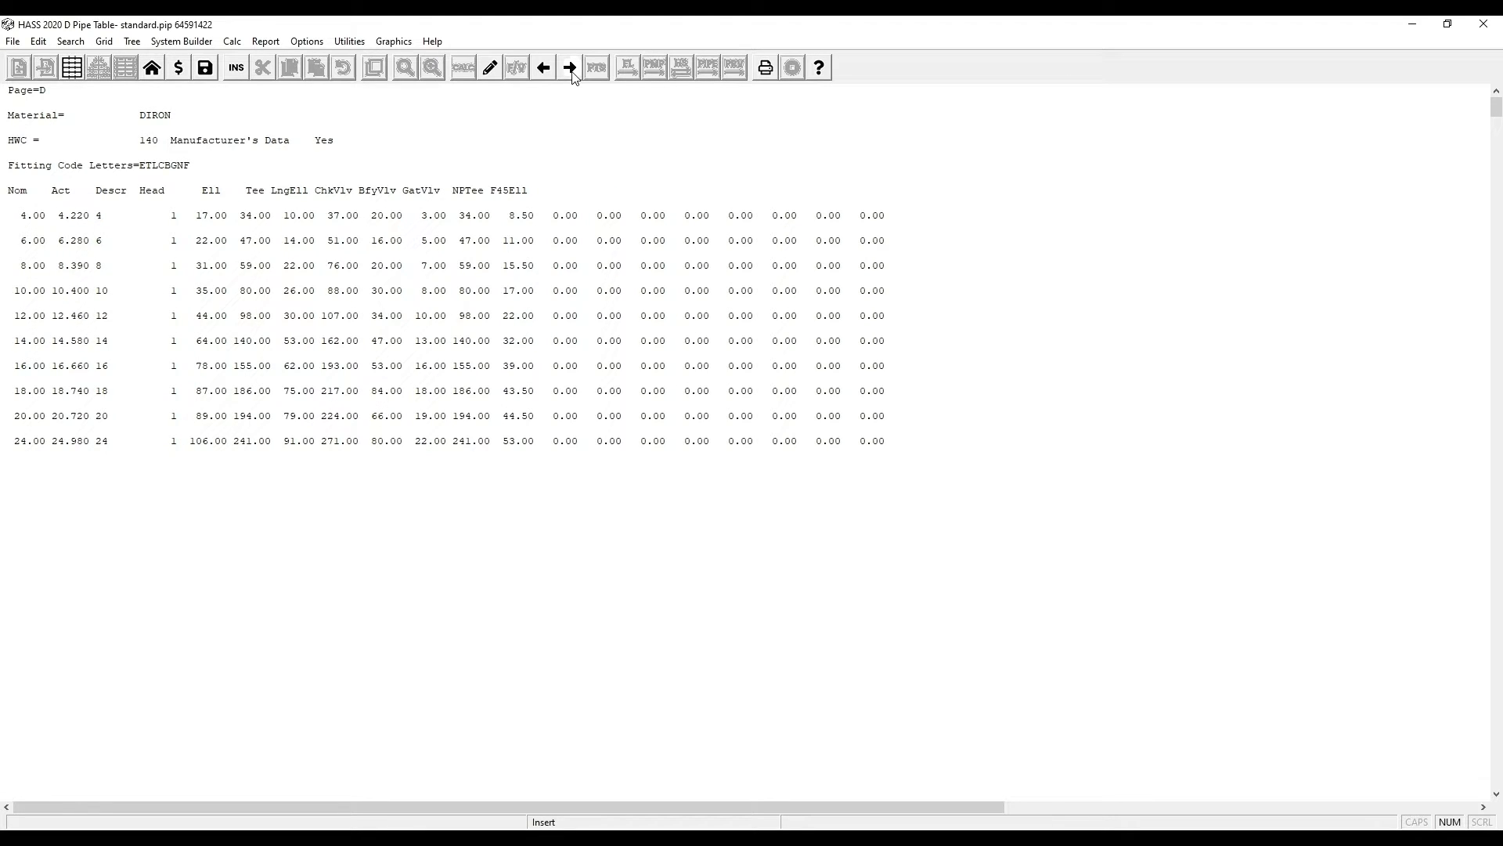
pyautogui.click(568, 65)
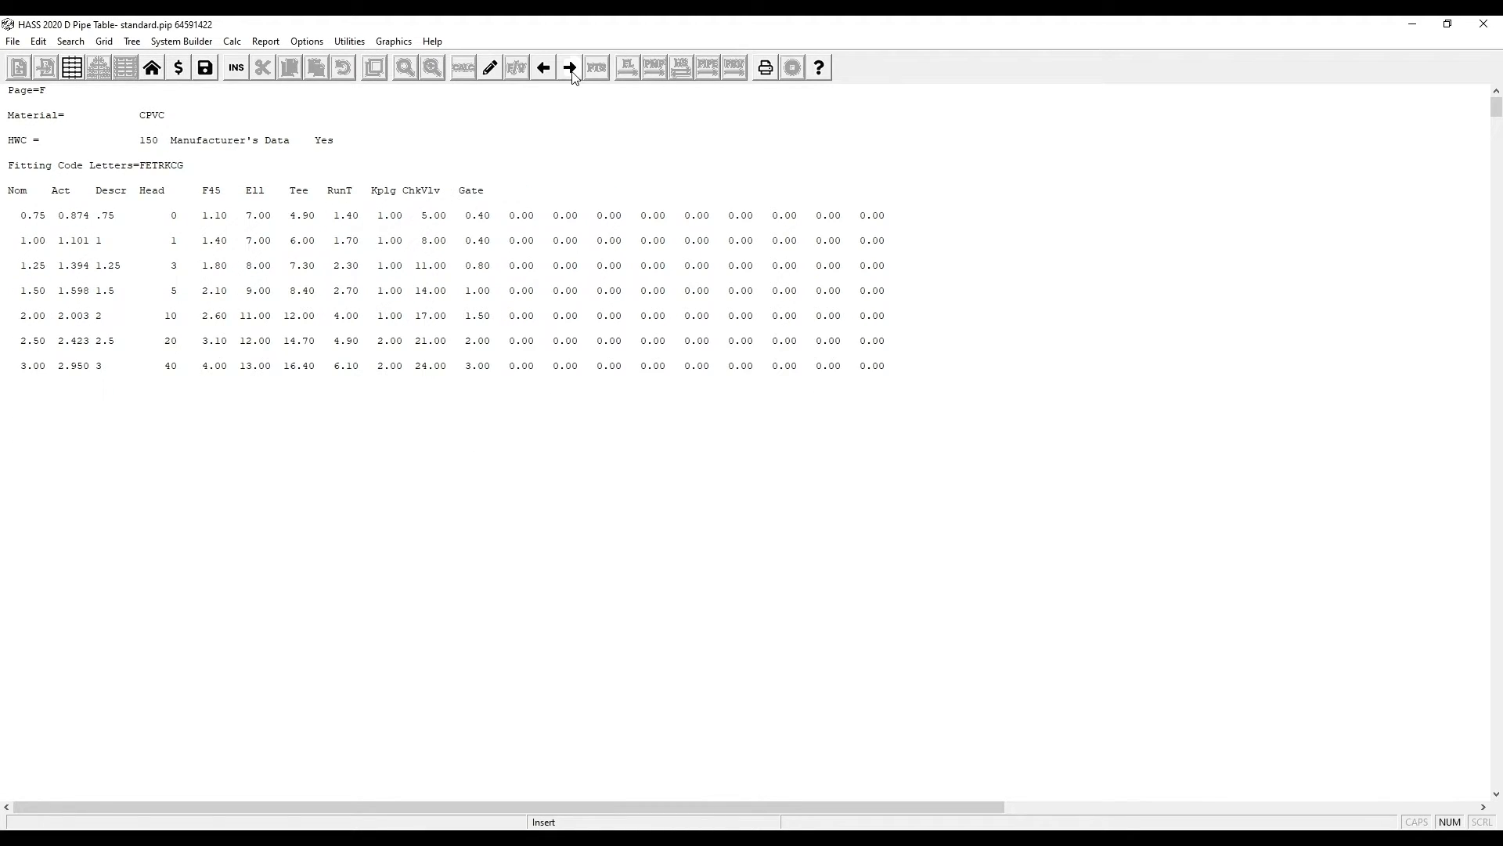
pyautogui.click(567, 67)
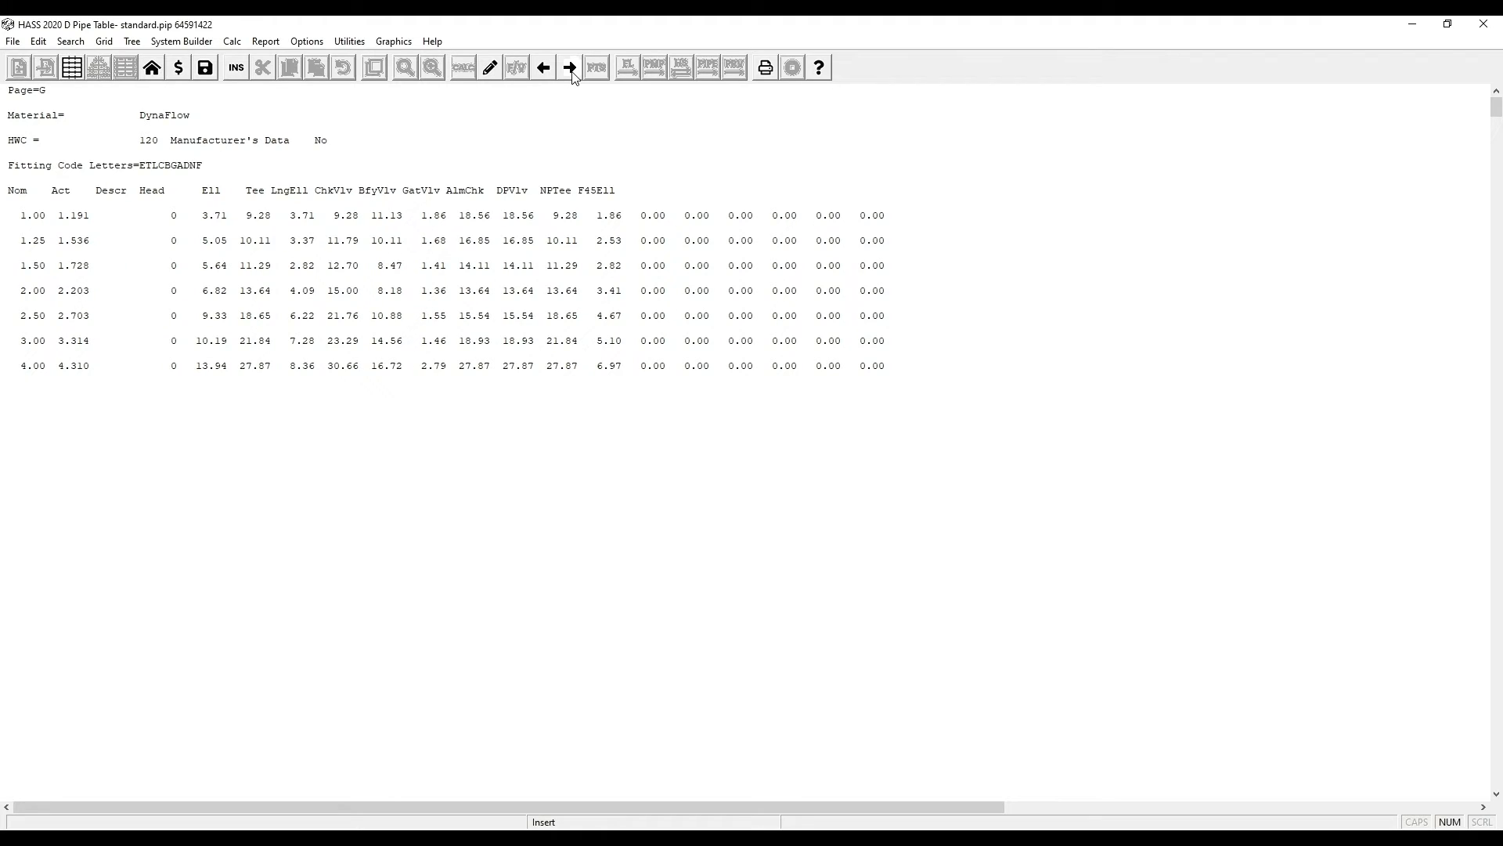
pyautogui.click(570, 68)
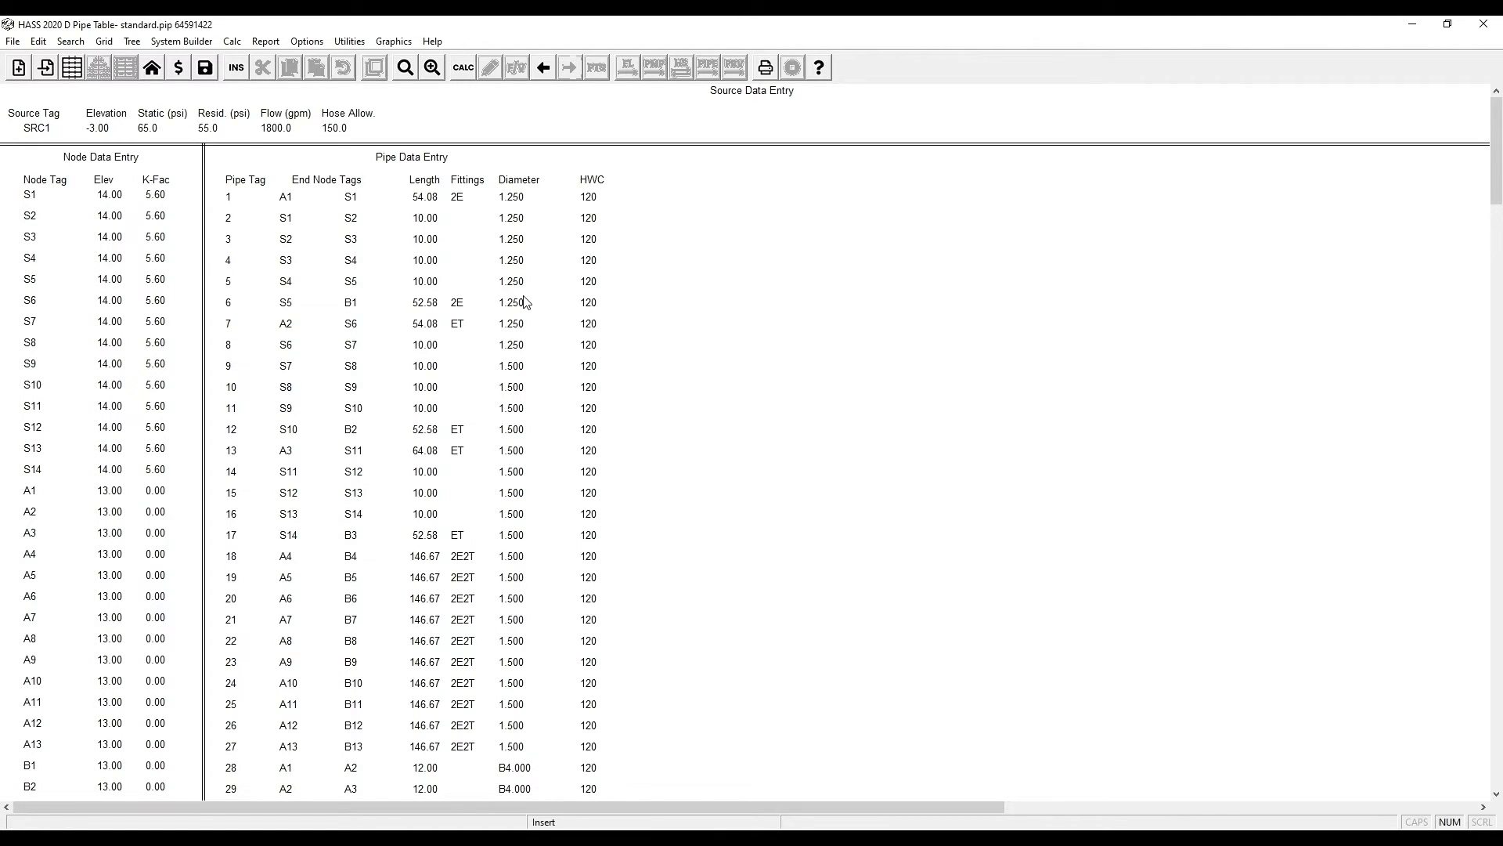
# Step: Scroll the pipe data entry list down to the lower branch, main and source rows
pyautogui.scroll(-3)
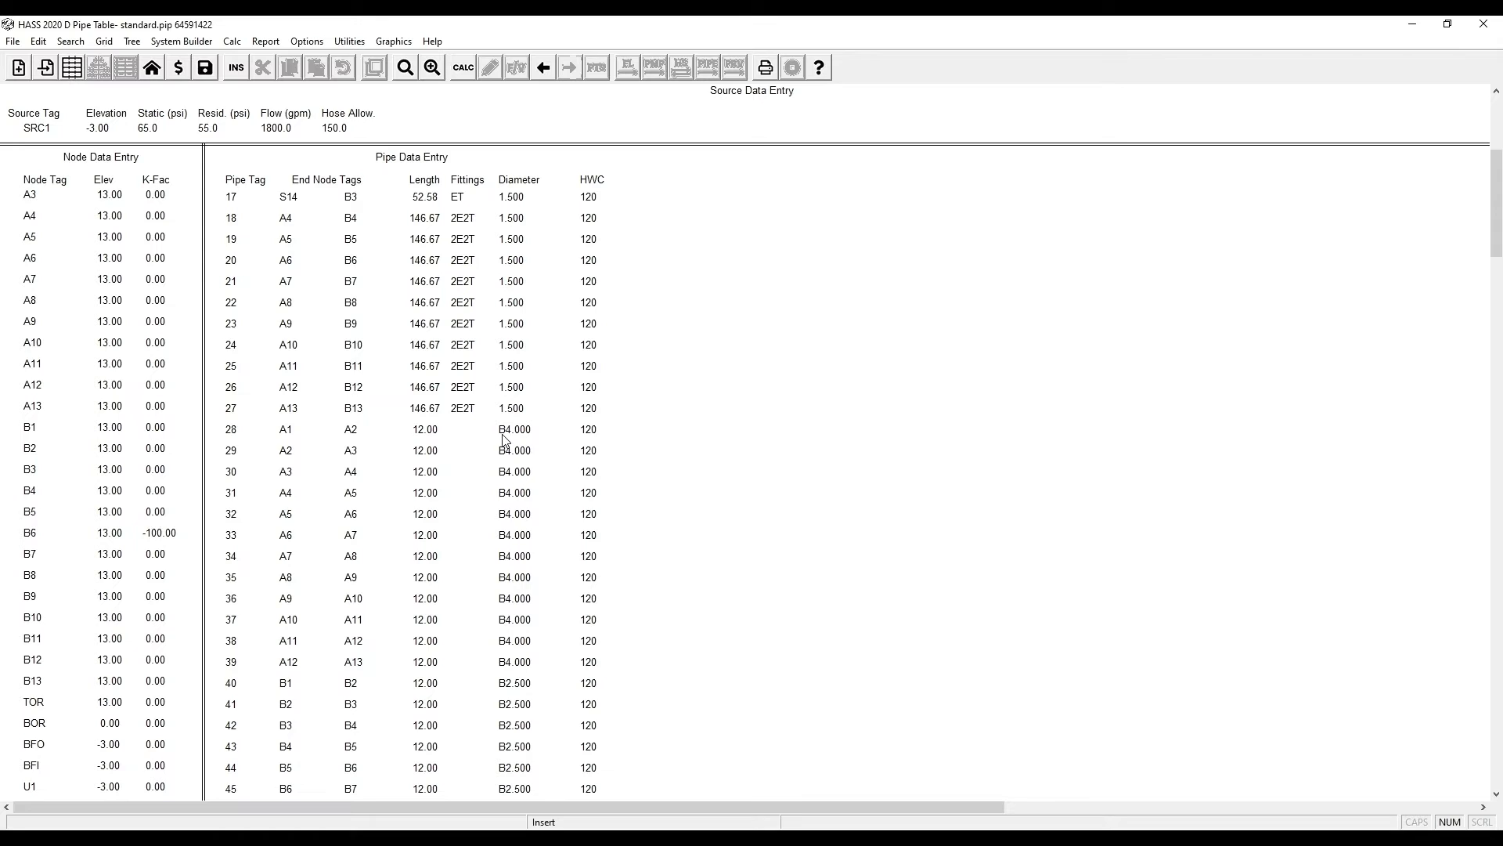
pyautogui.moveTo(539, 443)
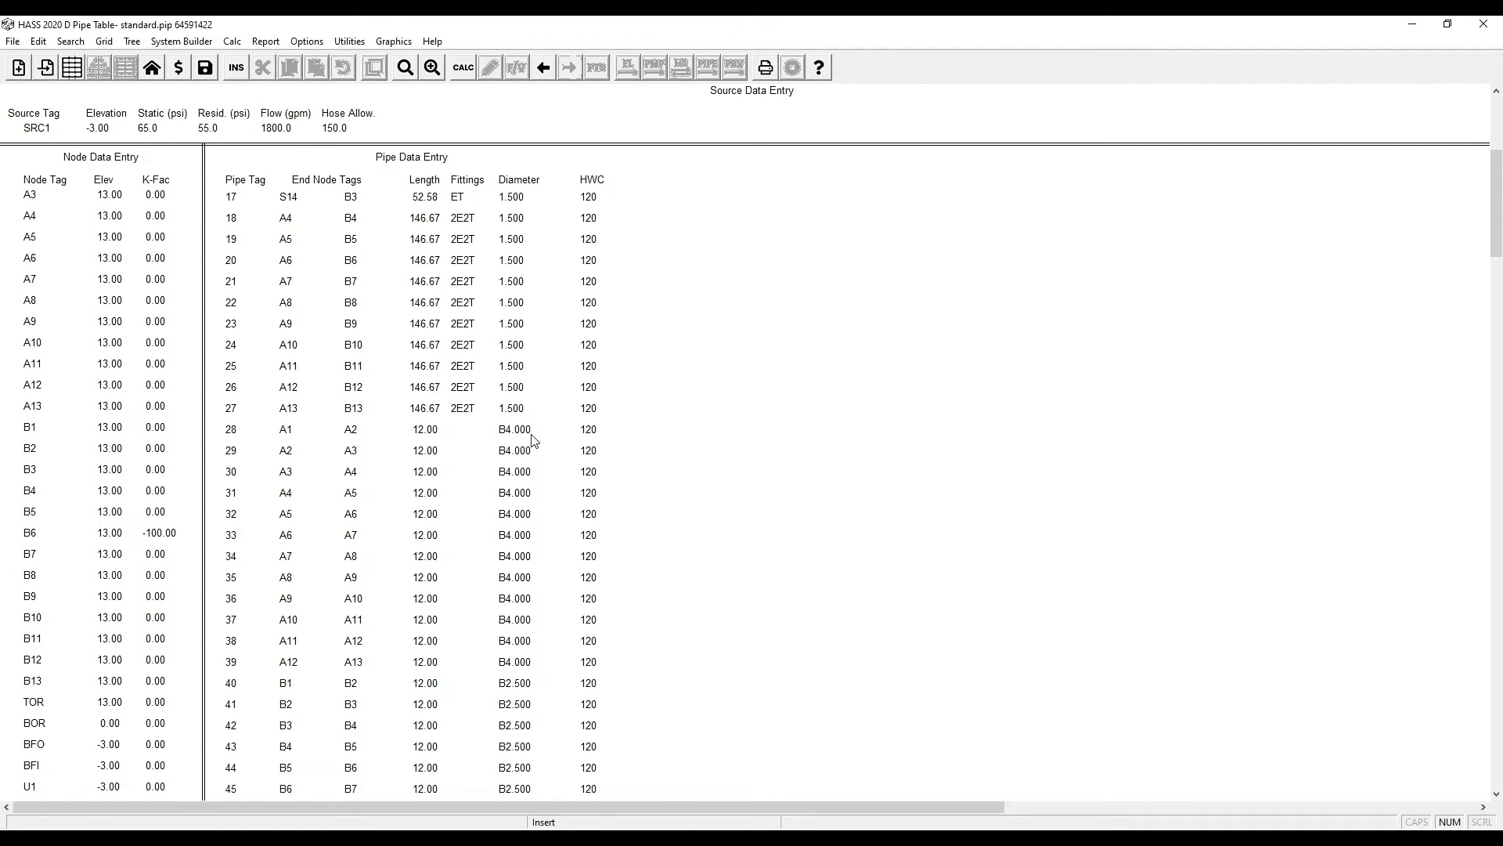
pyautogui.scroll(-3)
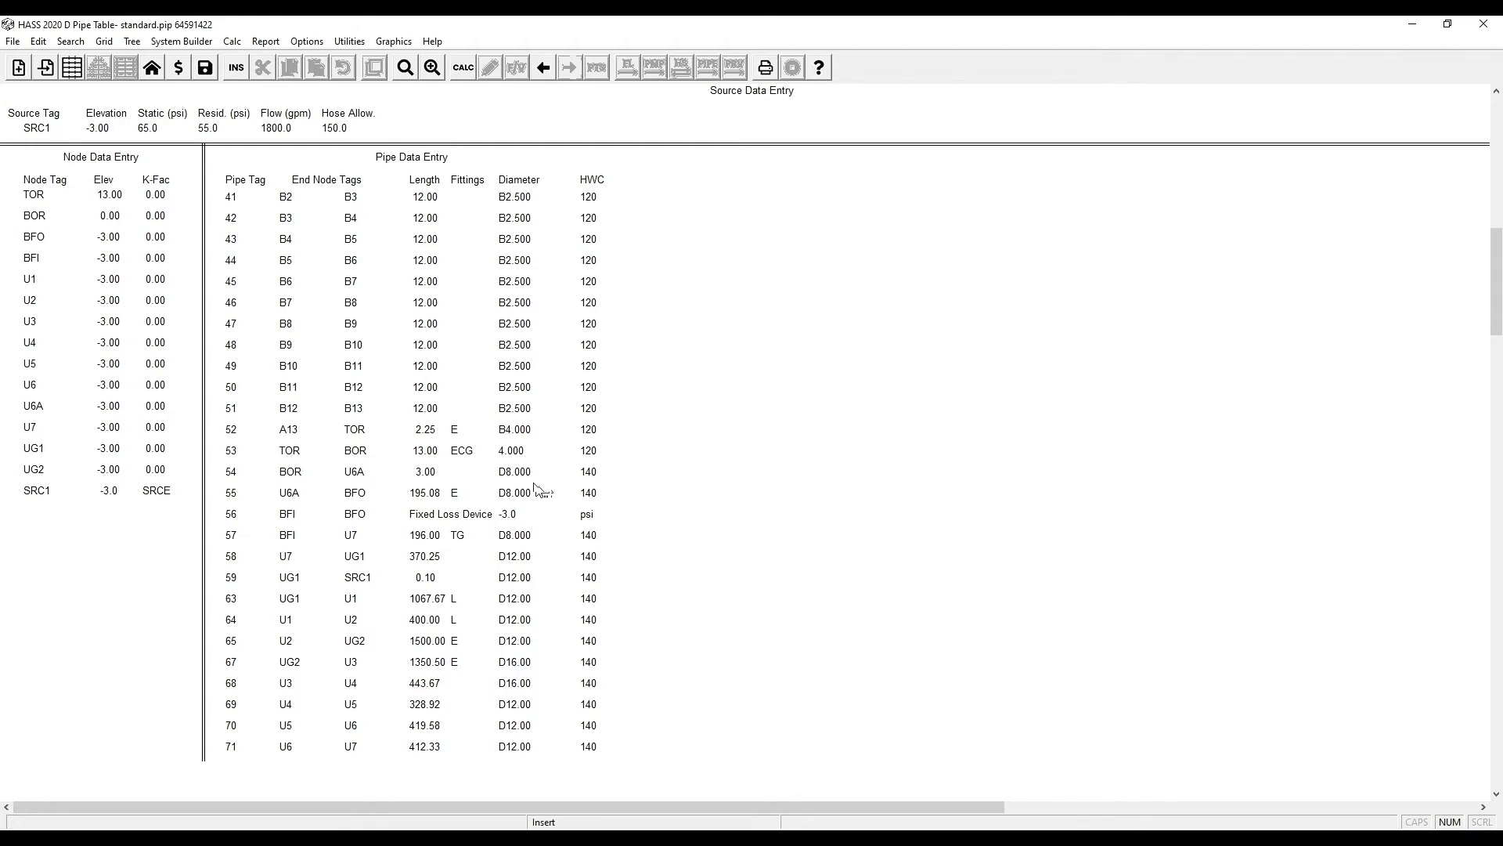
pyautogui.moveTo(519, 490)
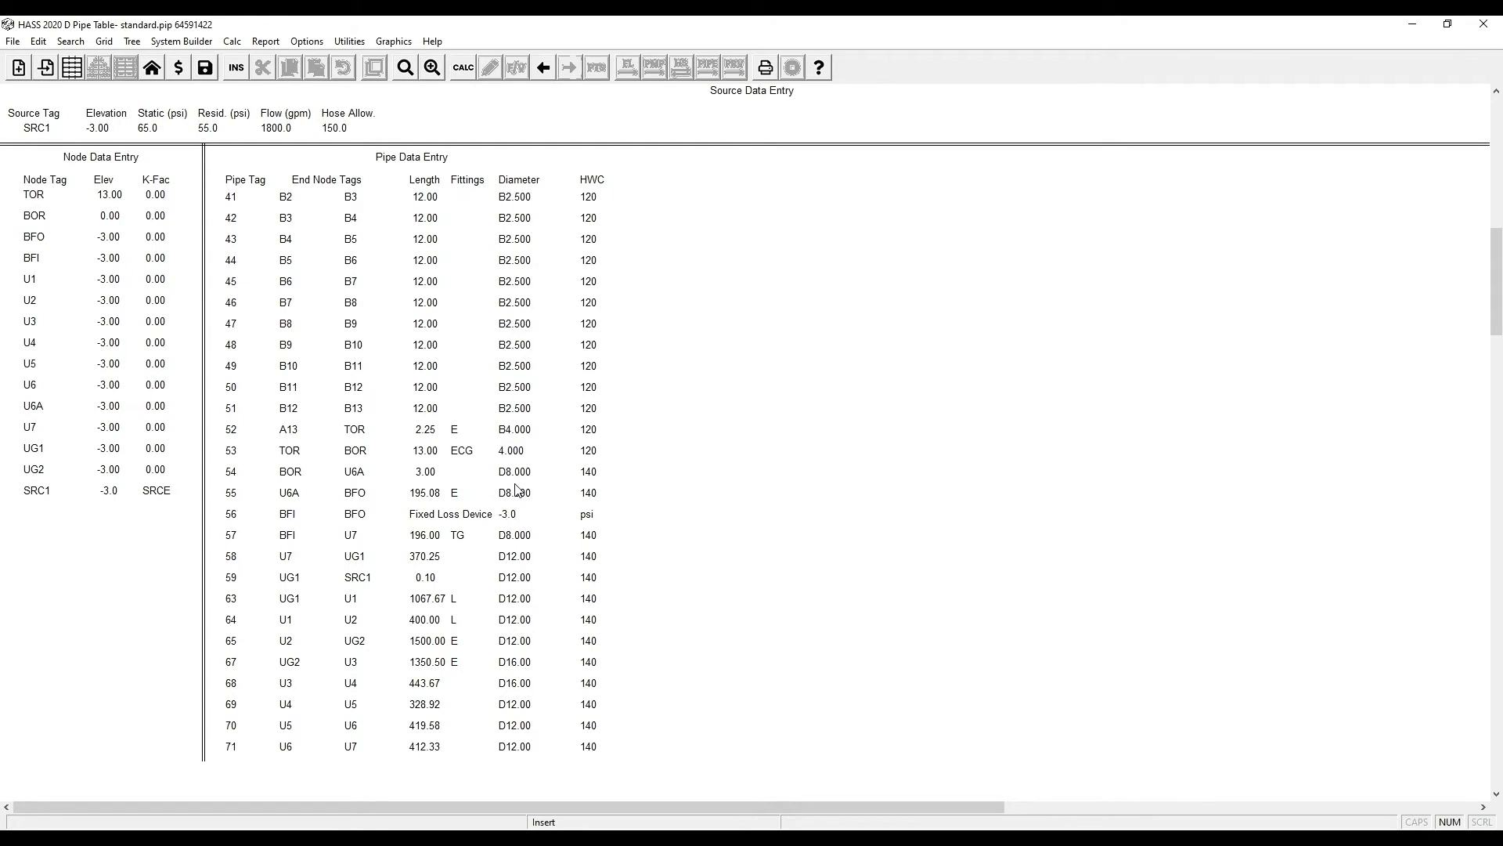
pyautogui.moveTo(508, 683)
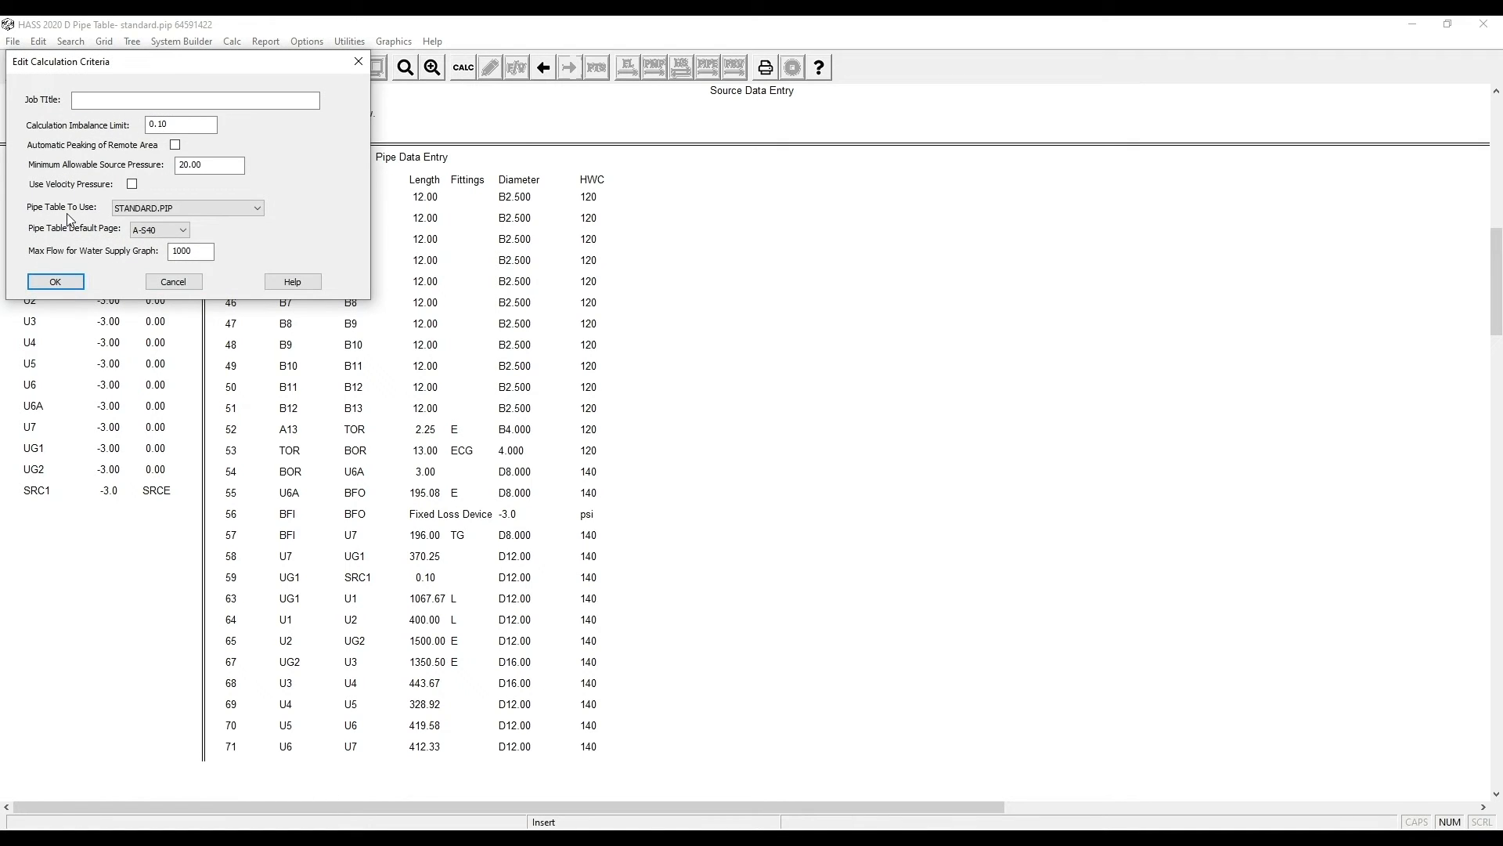
# Step: Rerun the calculation and scroll to the pipe rows showing B4.000 nominal and 4.260 actual
pyautogui.click(55, 280)
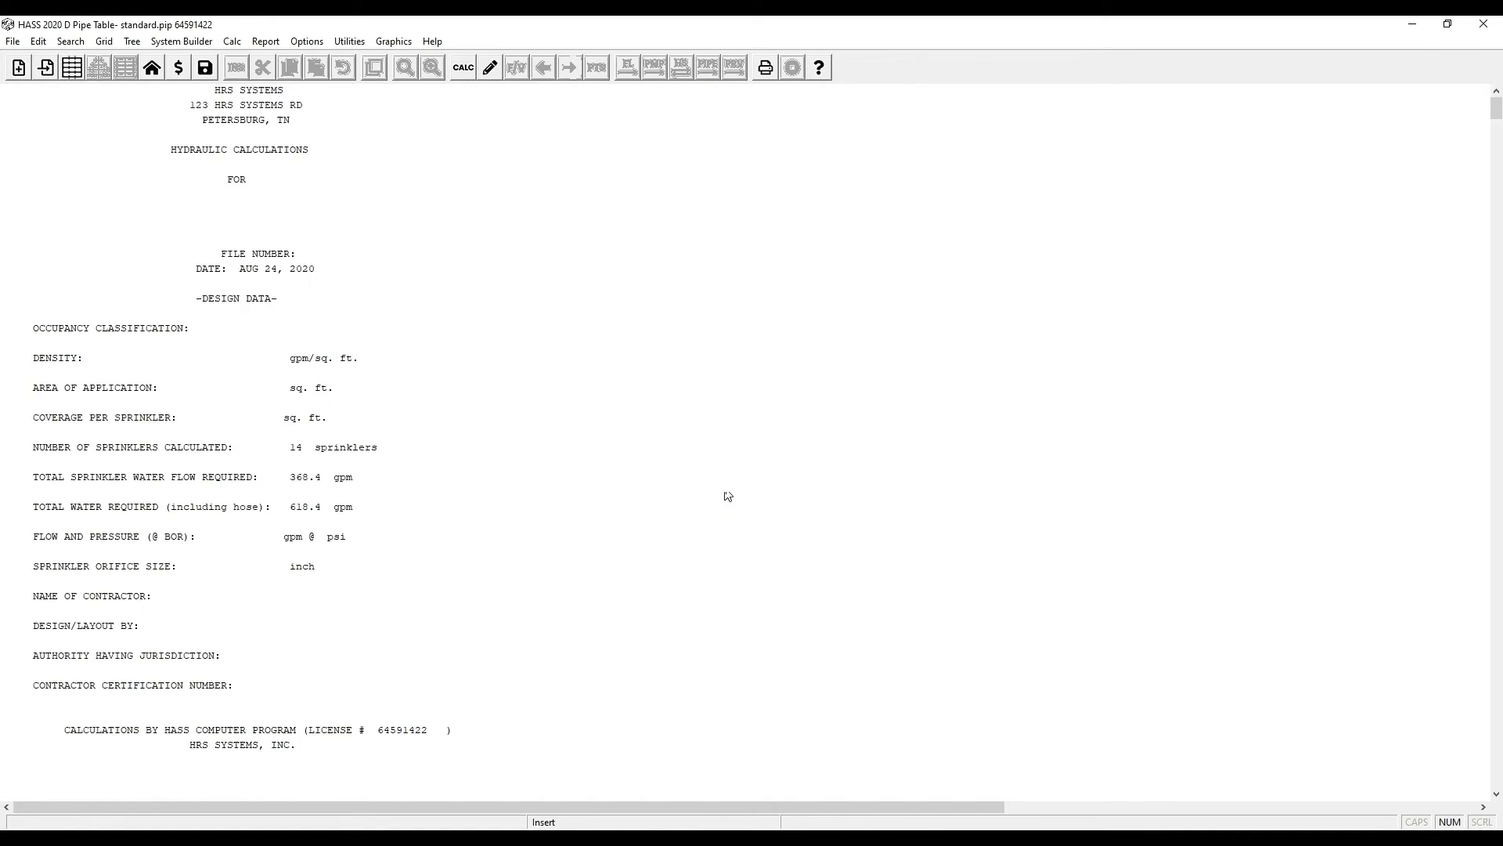
pyautogui.scroll(-3)
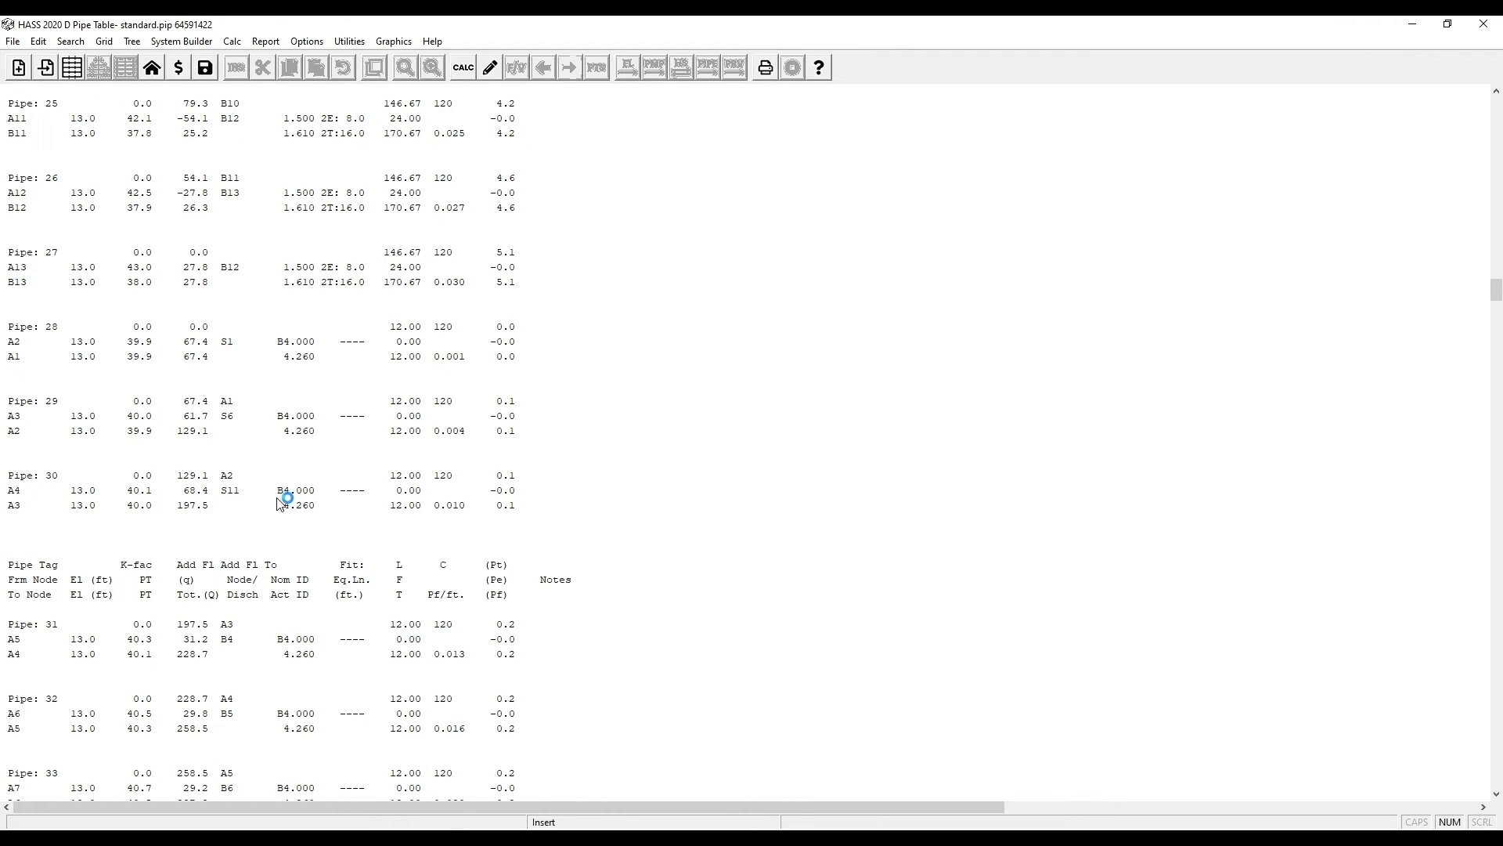
pyautogui.moveTo(321, 515)
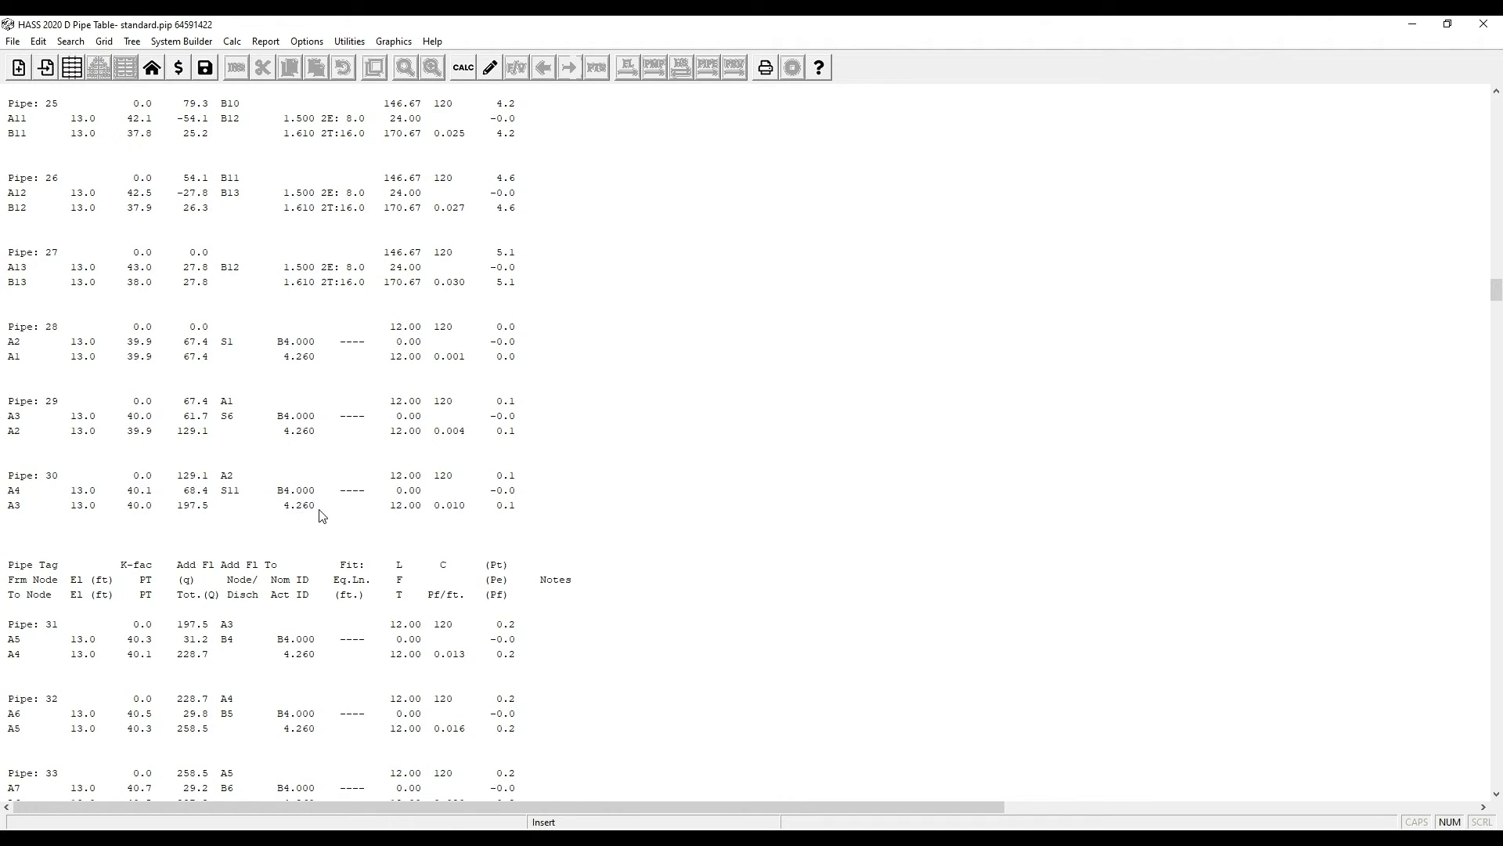